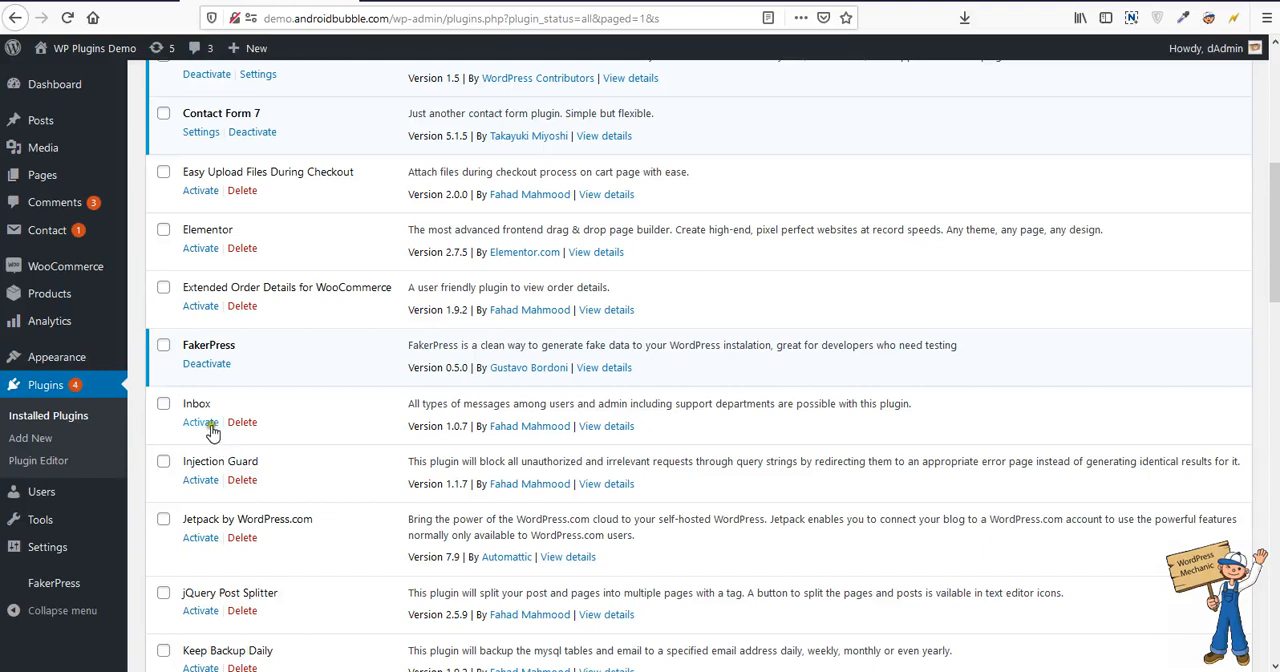
Activate the Inbox plugin from the Installed Plugins page
click(200, 422)
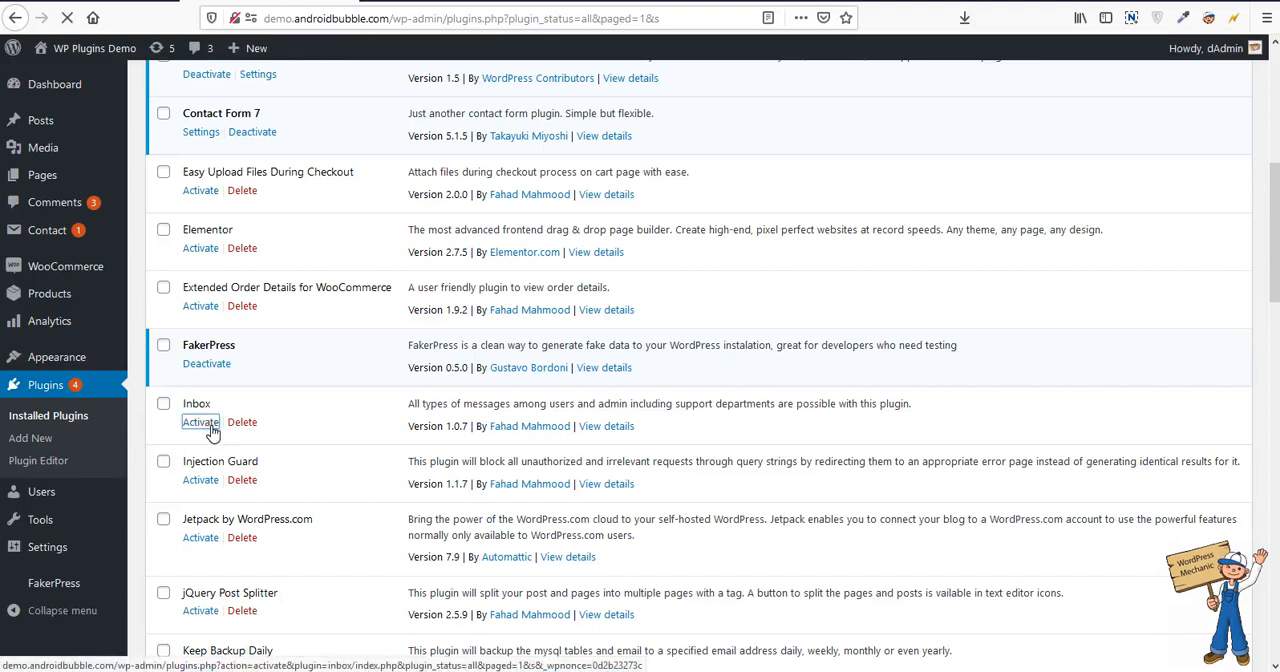
click(200, 420)
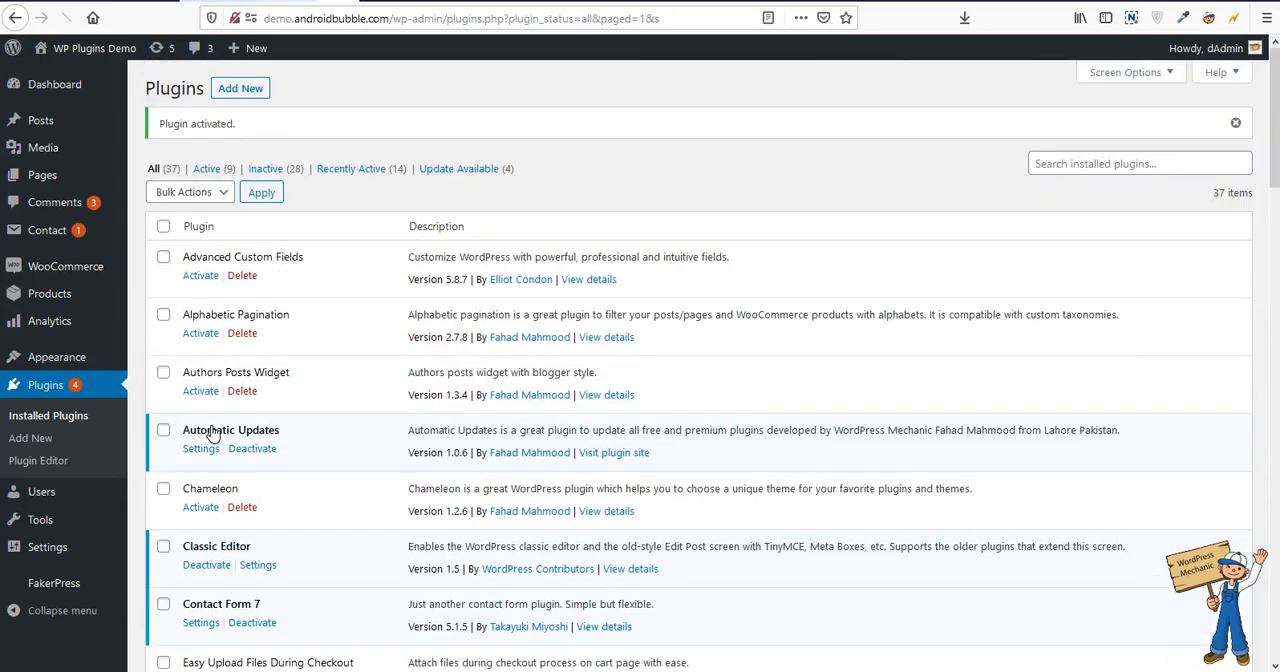
mouse_move(48, 546)
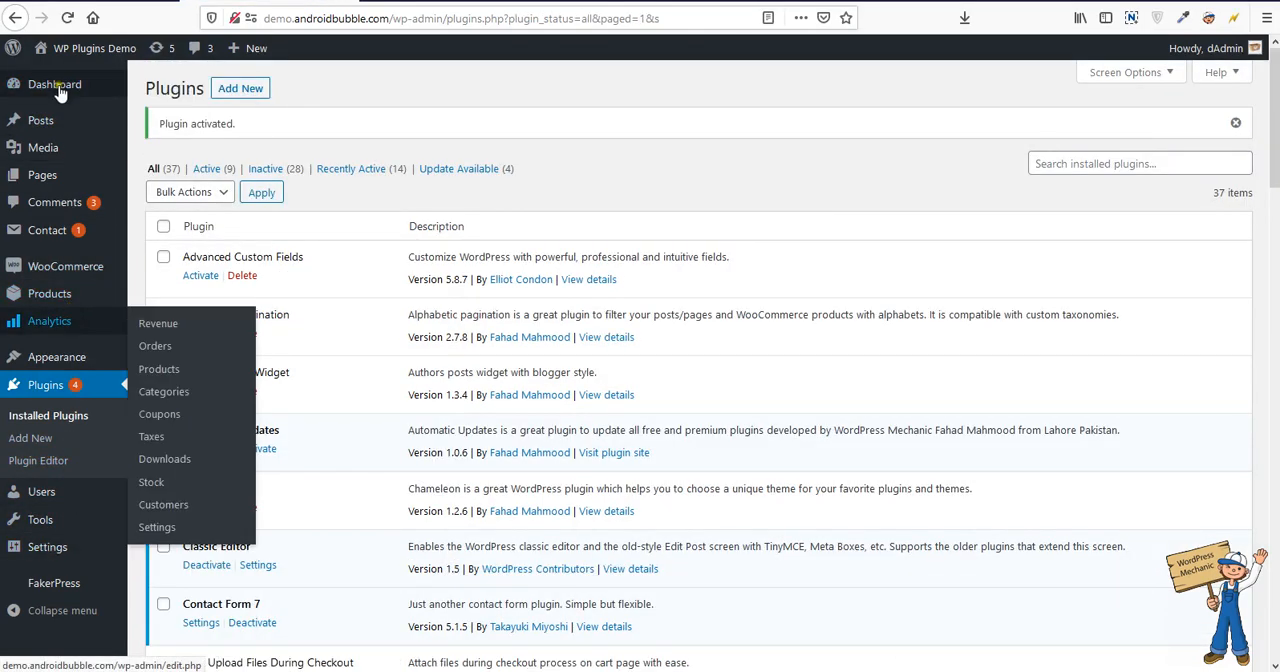
mouse_move(500, 16)
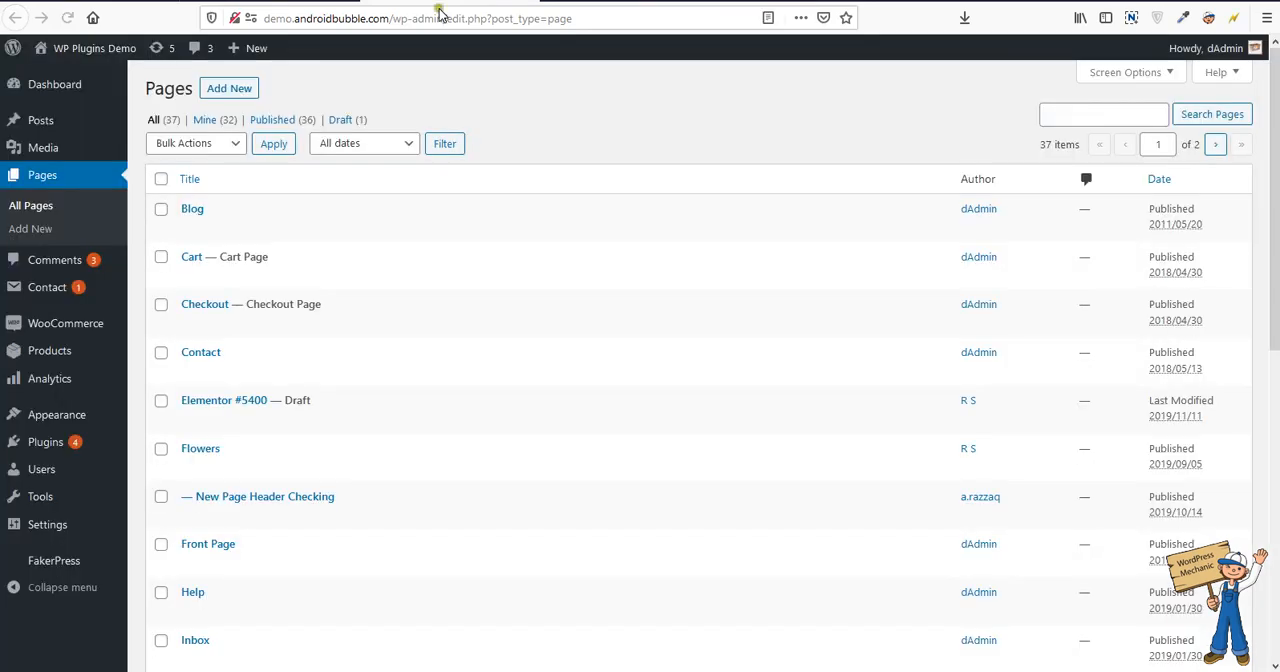
mouse_move(208, 544)
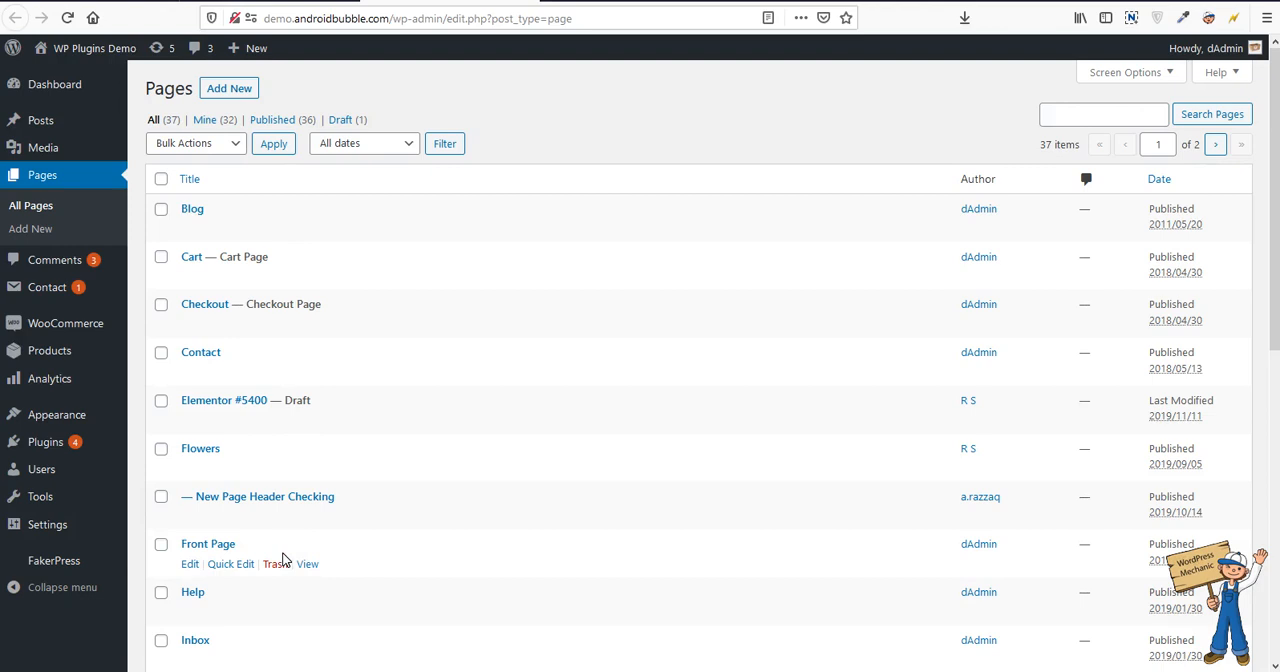
View the published Help page from the All Pages list
scroll(down, 3)
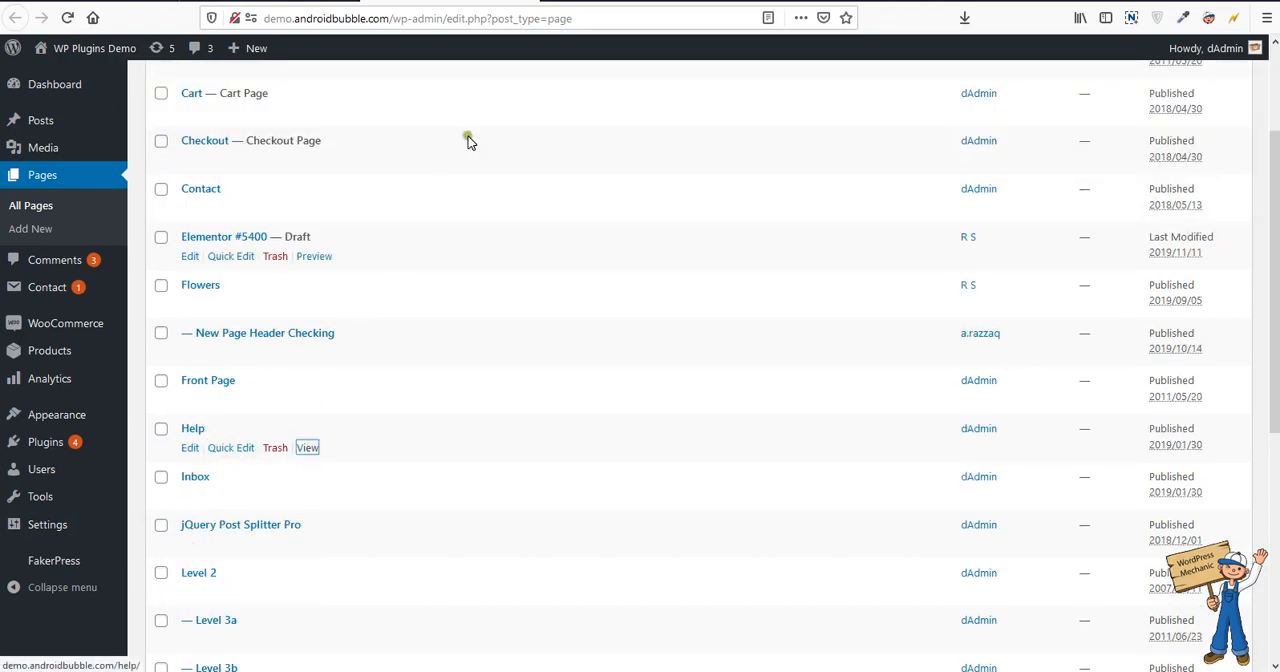
click(308, 448)
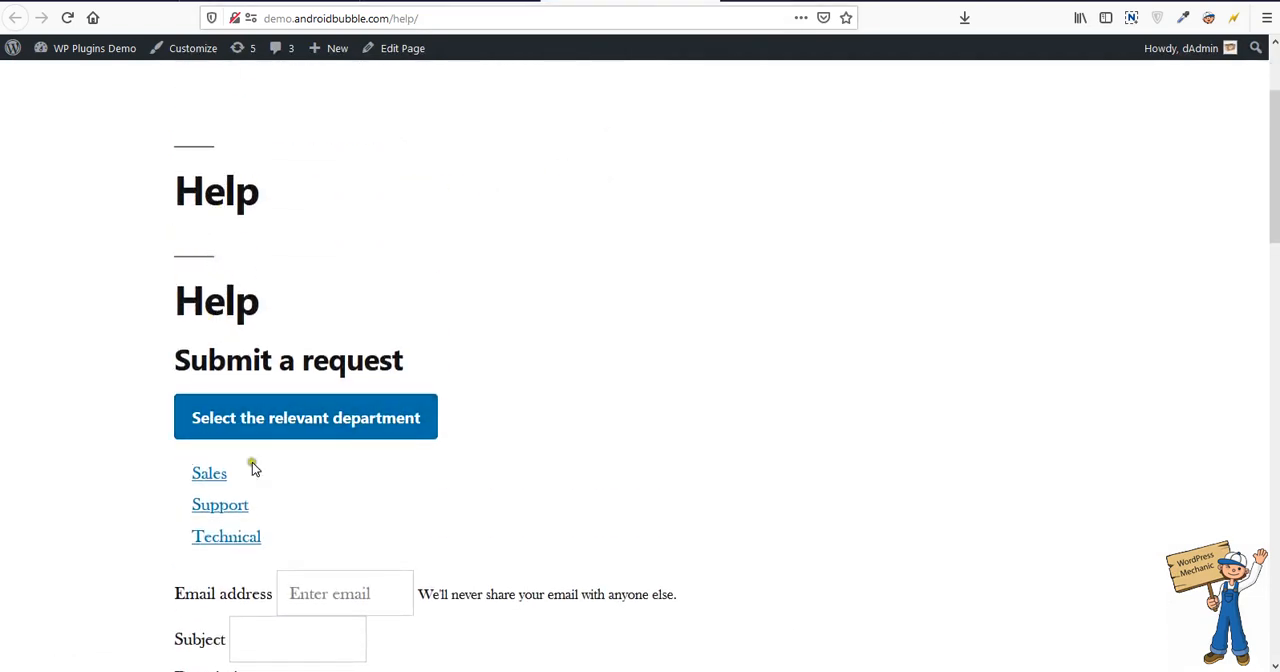
Scroll through the Help page's Submit a request form with its department links and fields
scroll(down, 3)
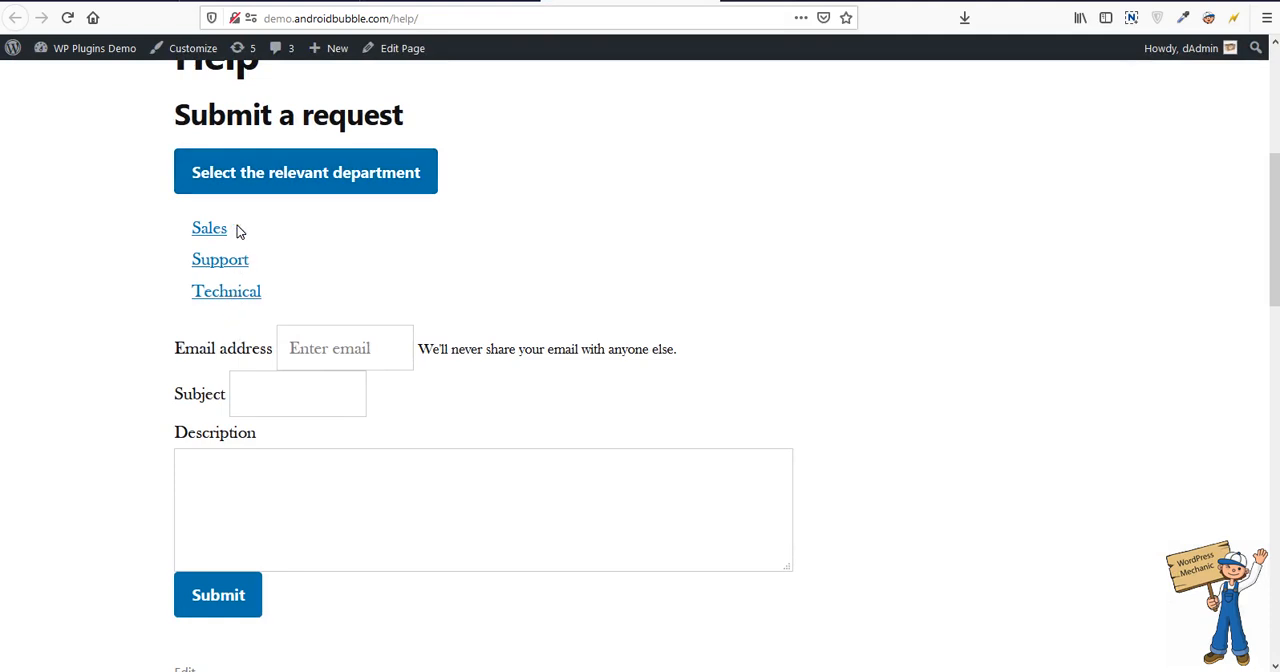
mouse_move(664, 200)
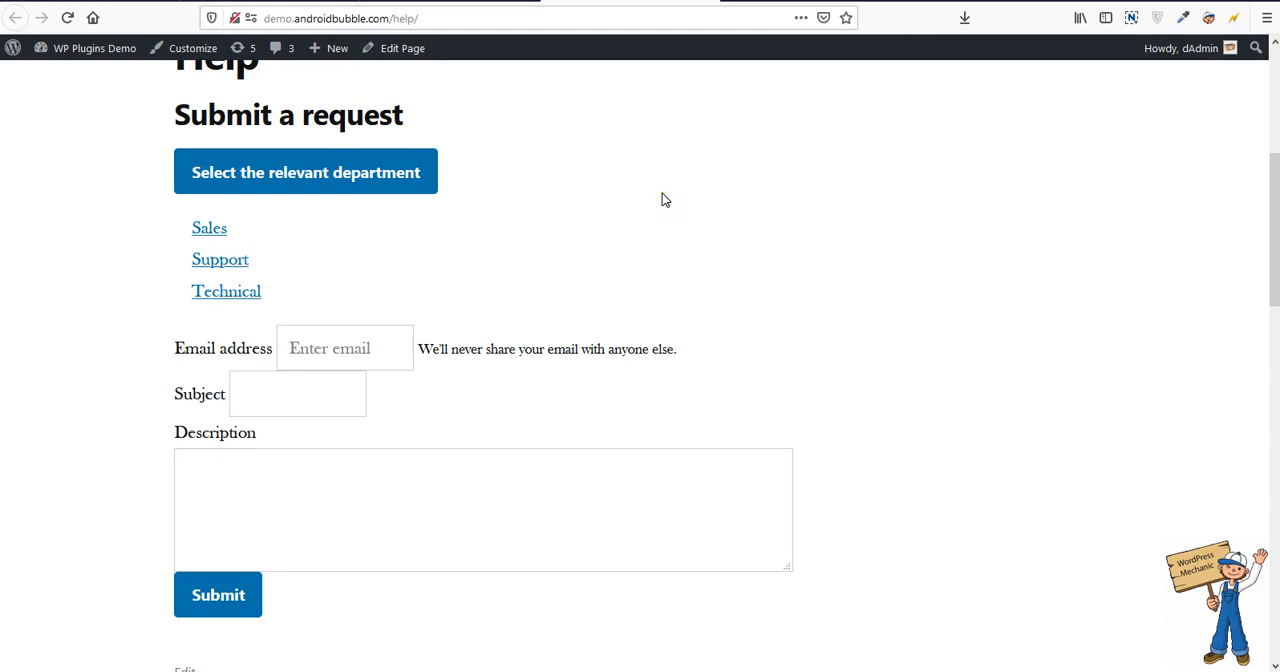
mouse_move(716, 212)
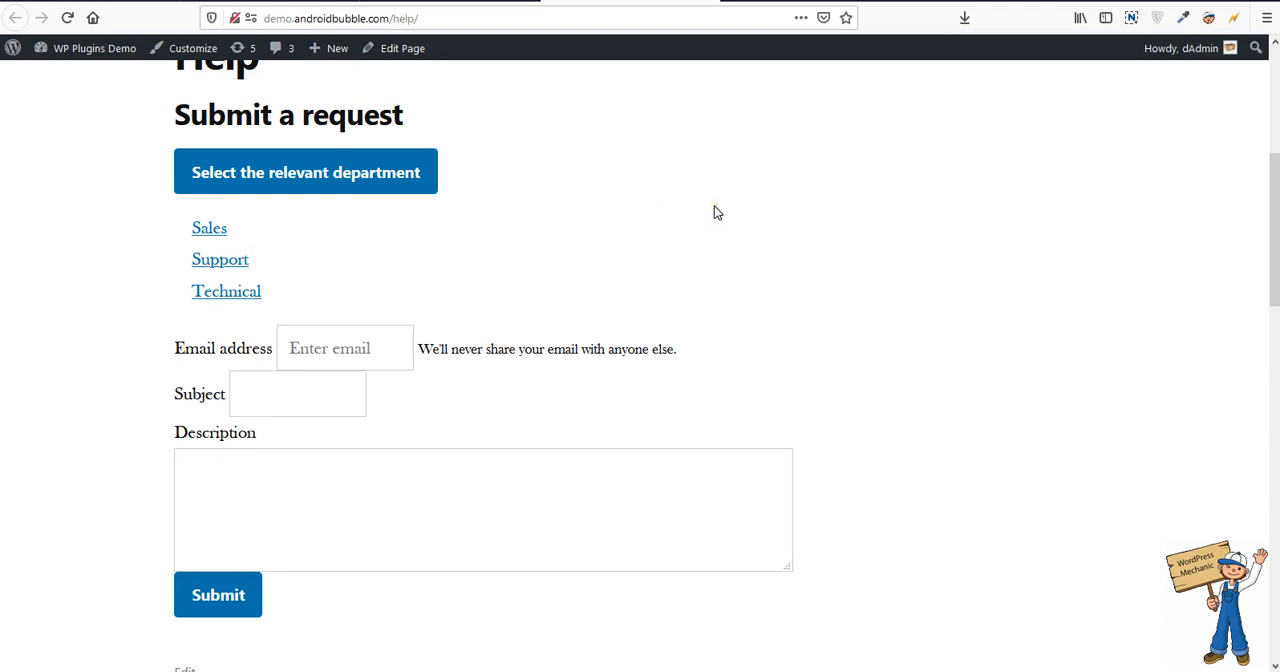
mouse_move(904, 116)
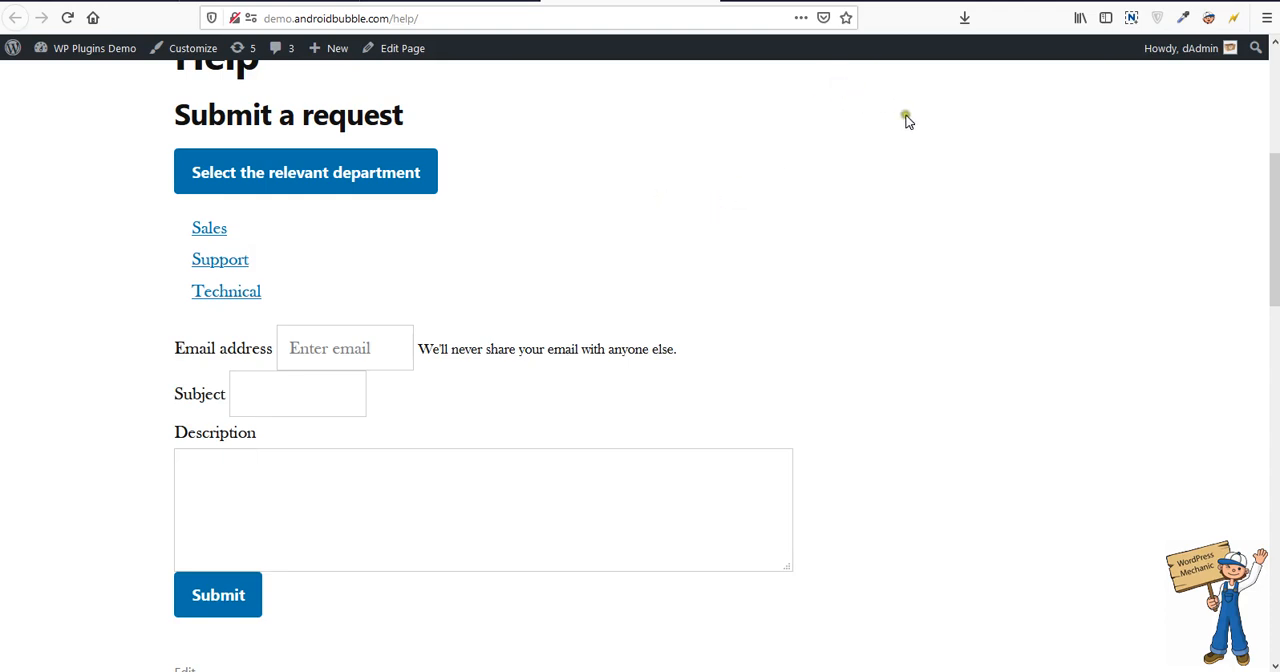
mouse_move(292, 224)
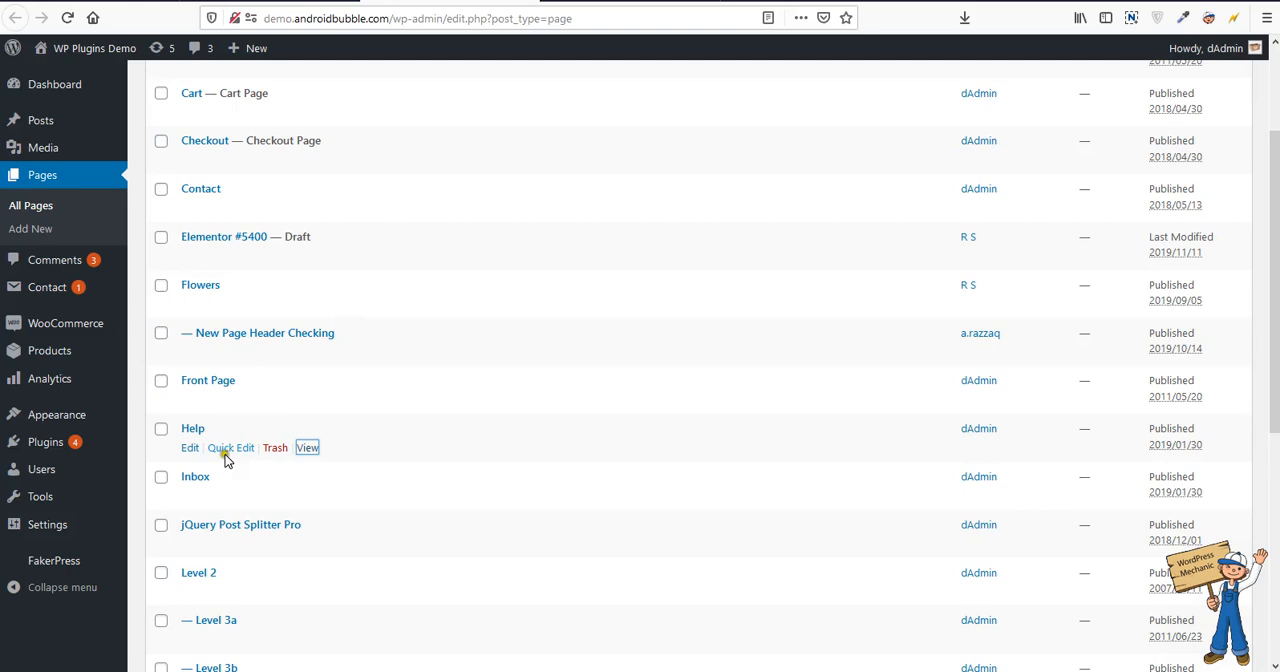
Browse the Inbox plugin's WordPress.org listing and screenshots via the developer's profile
click(44, 384)
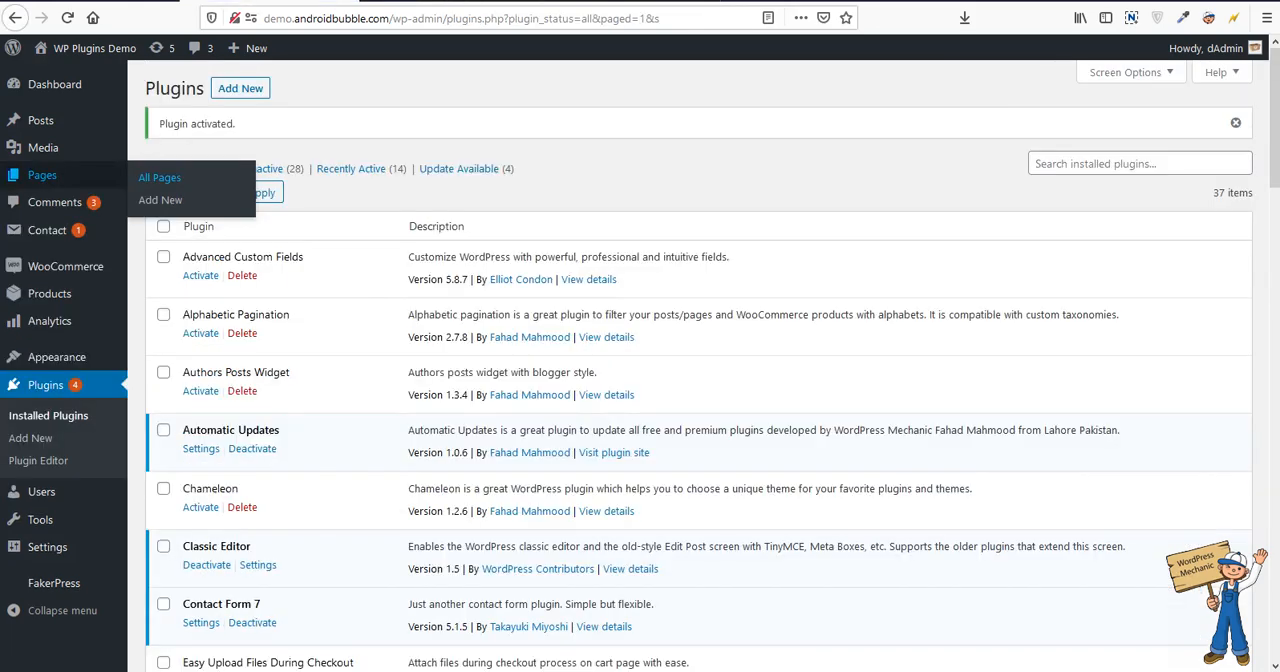
click(614, 452)
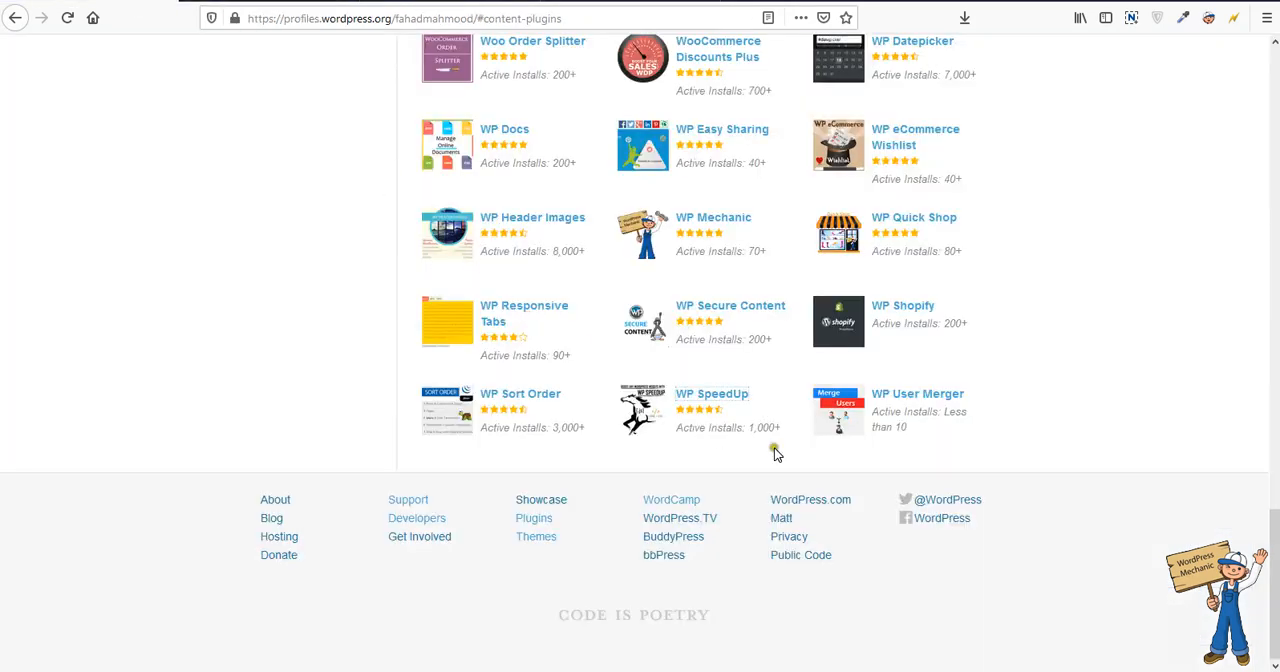
scroll(up, 3)
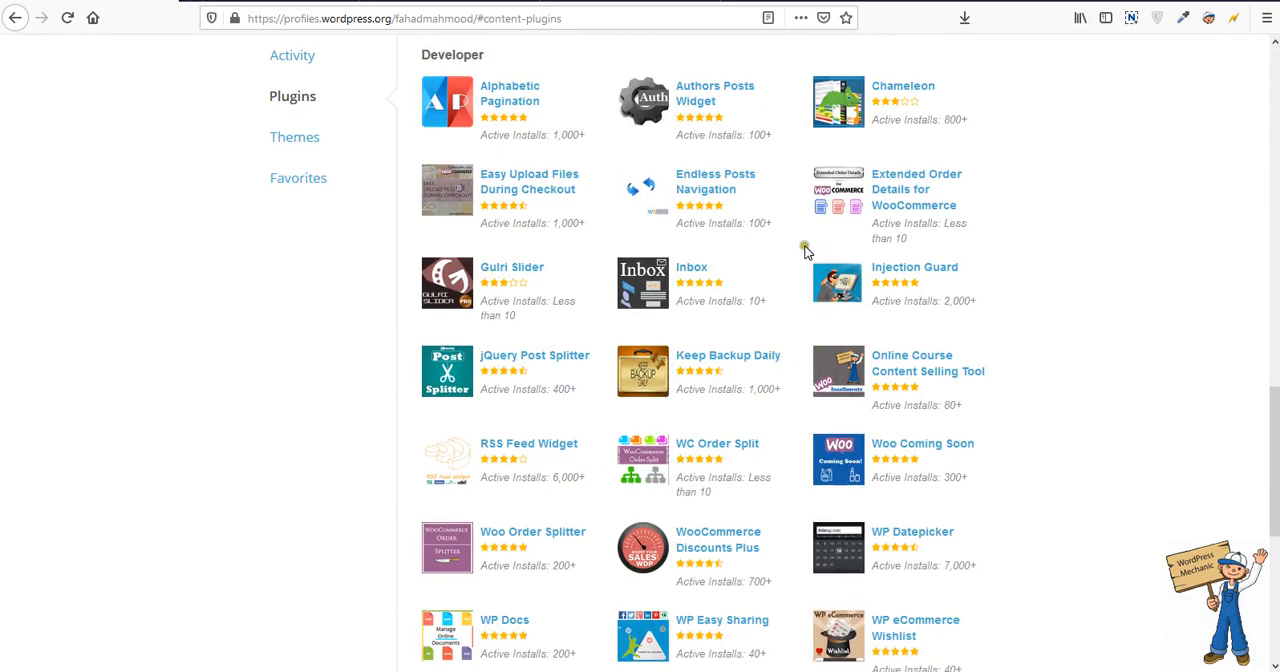
click(692, 268)
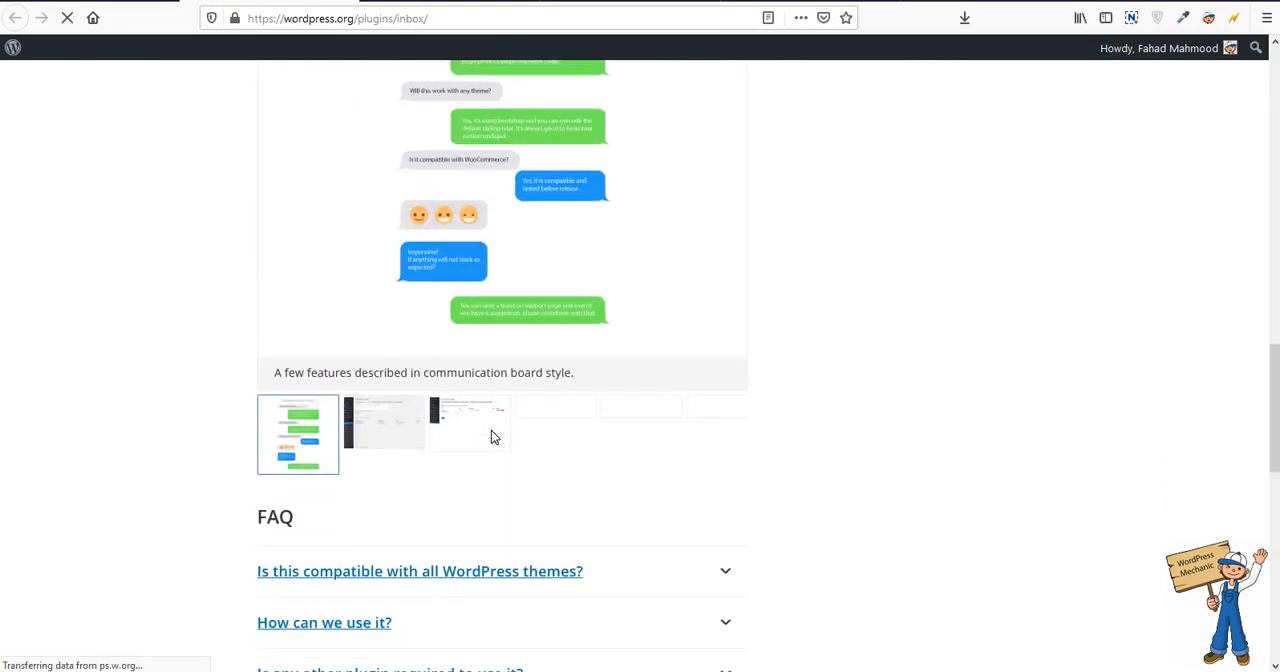
click(366, 412)
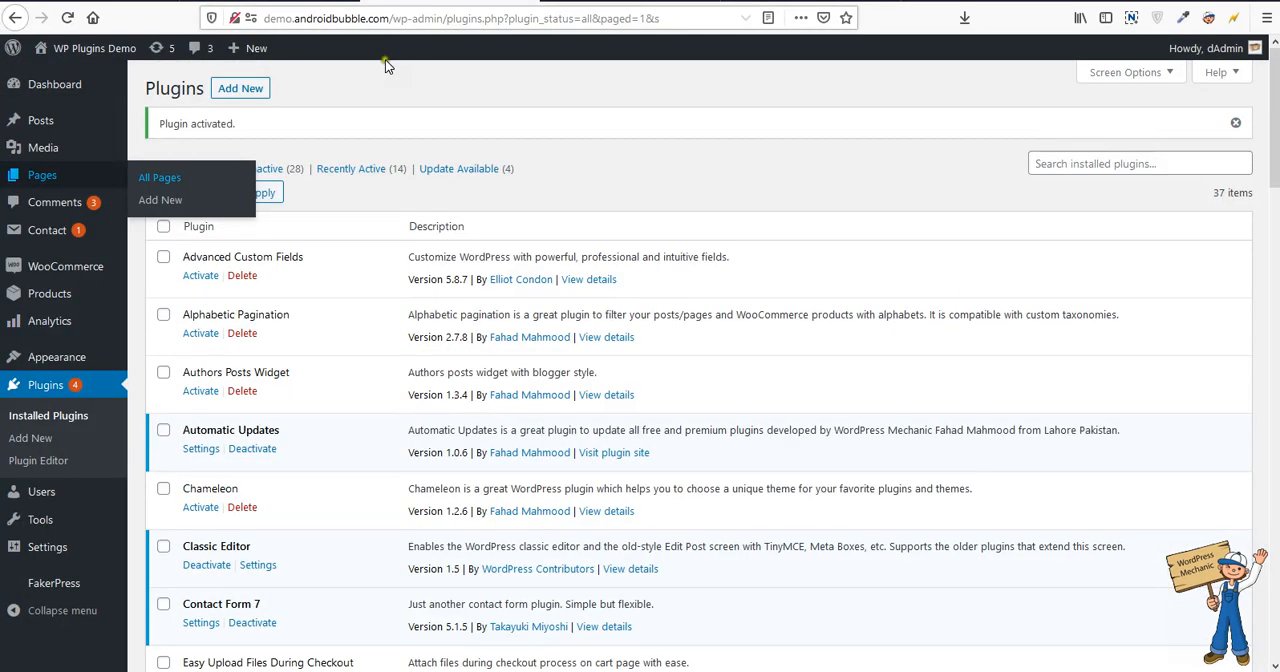
Show the auto-created Inbox and Help pages and select the [WP-INBOX] shortcode in Inbox Settings
scroll(down, 3)
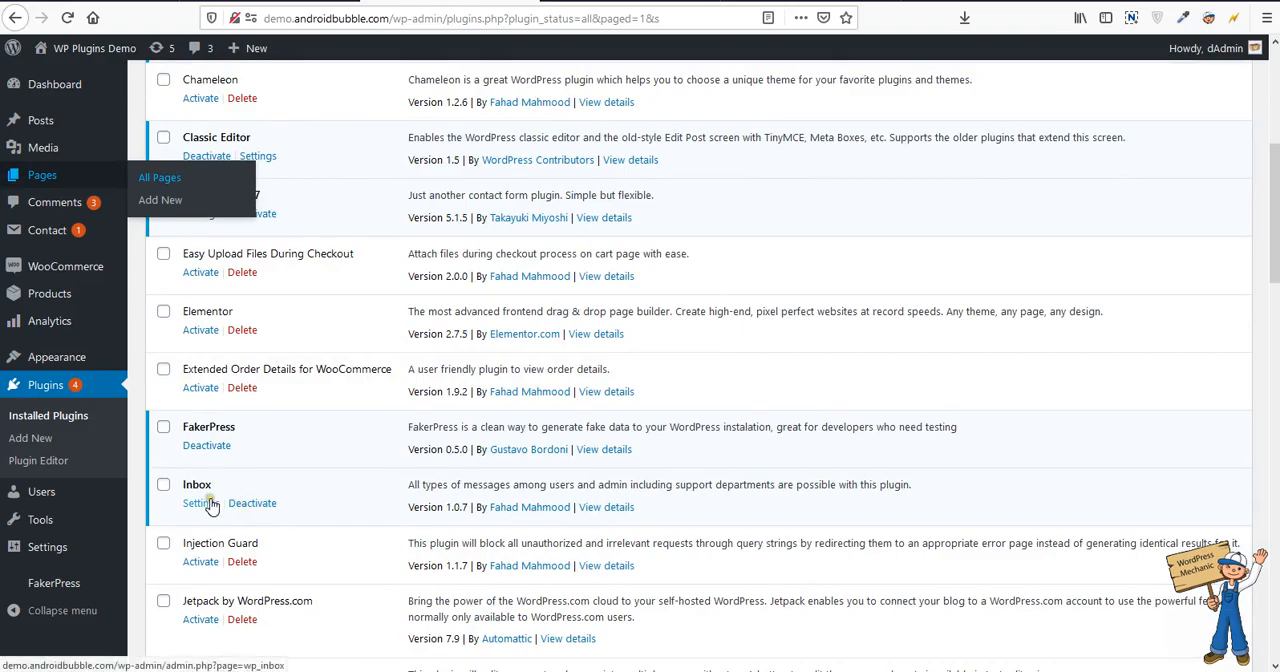
click(200, 504)
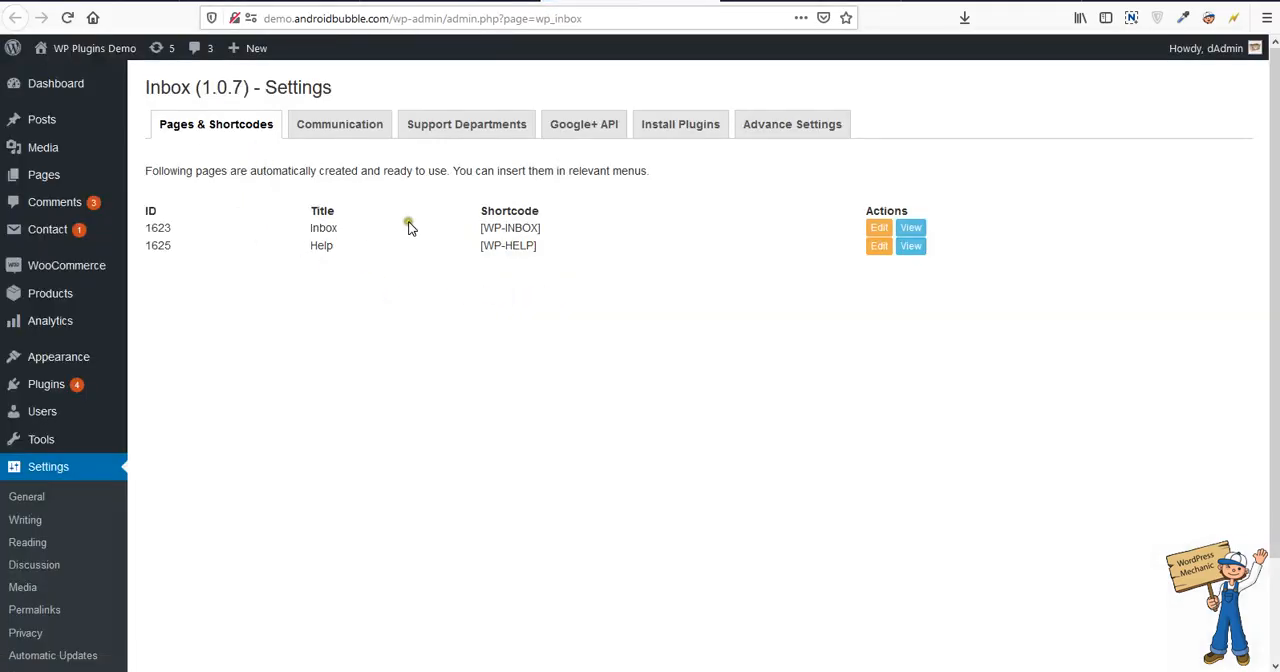
double_click(320, 244)
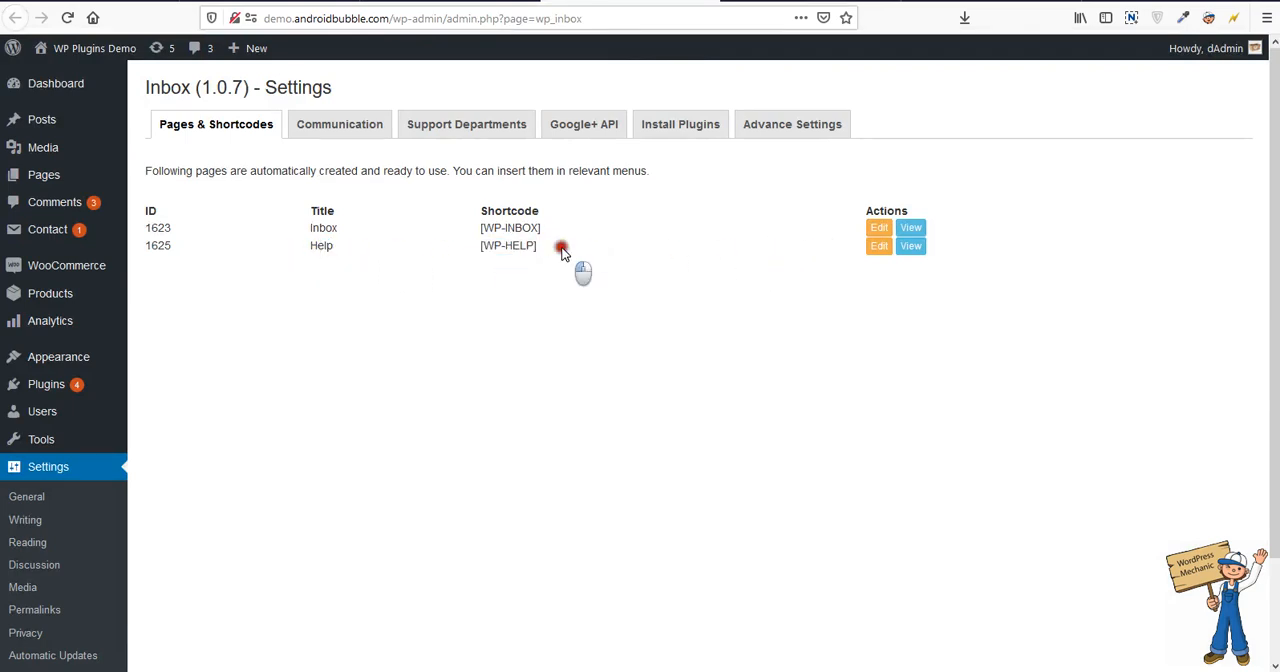
mouse_move(558, 232)
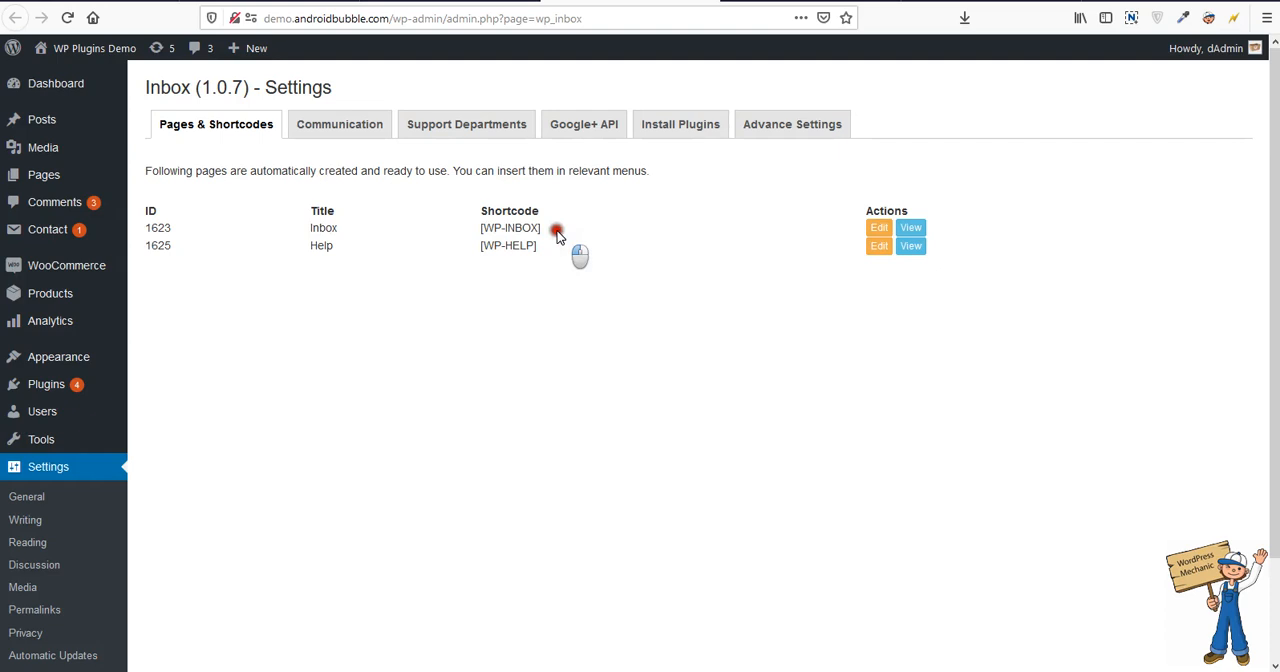
double_click(508, 228)
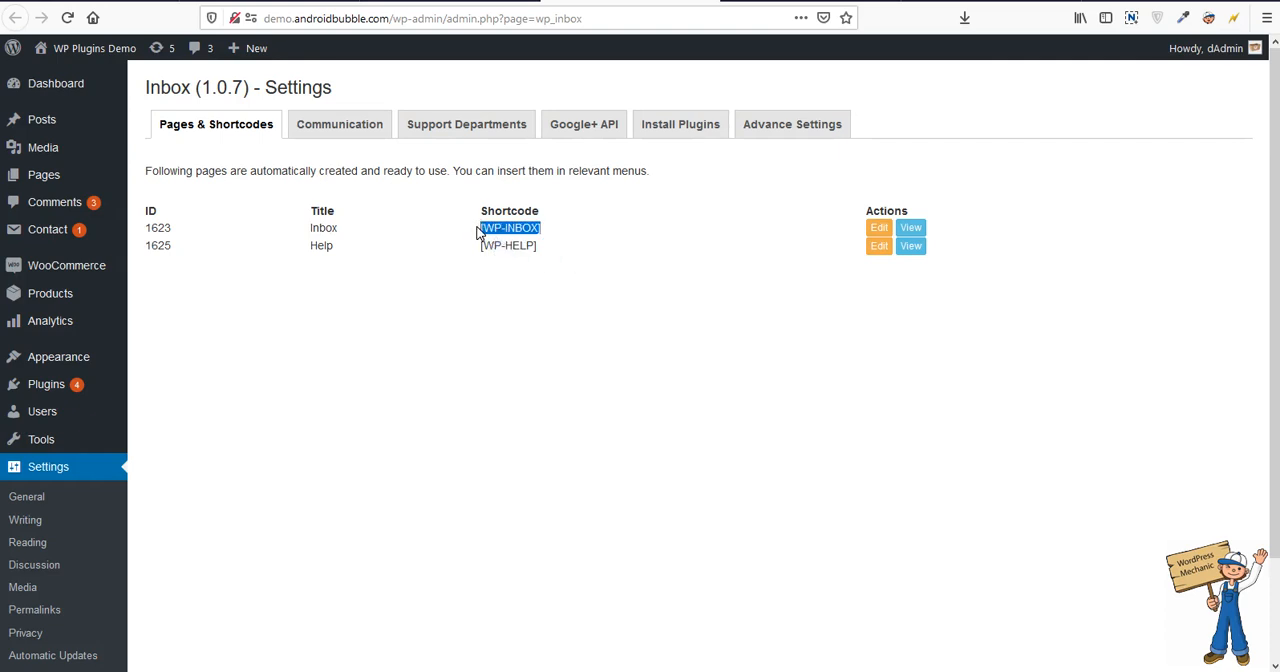
Review the Communication settings' disallowed-words box and department threads list
click(340, 122)
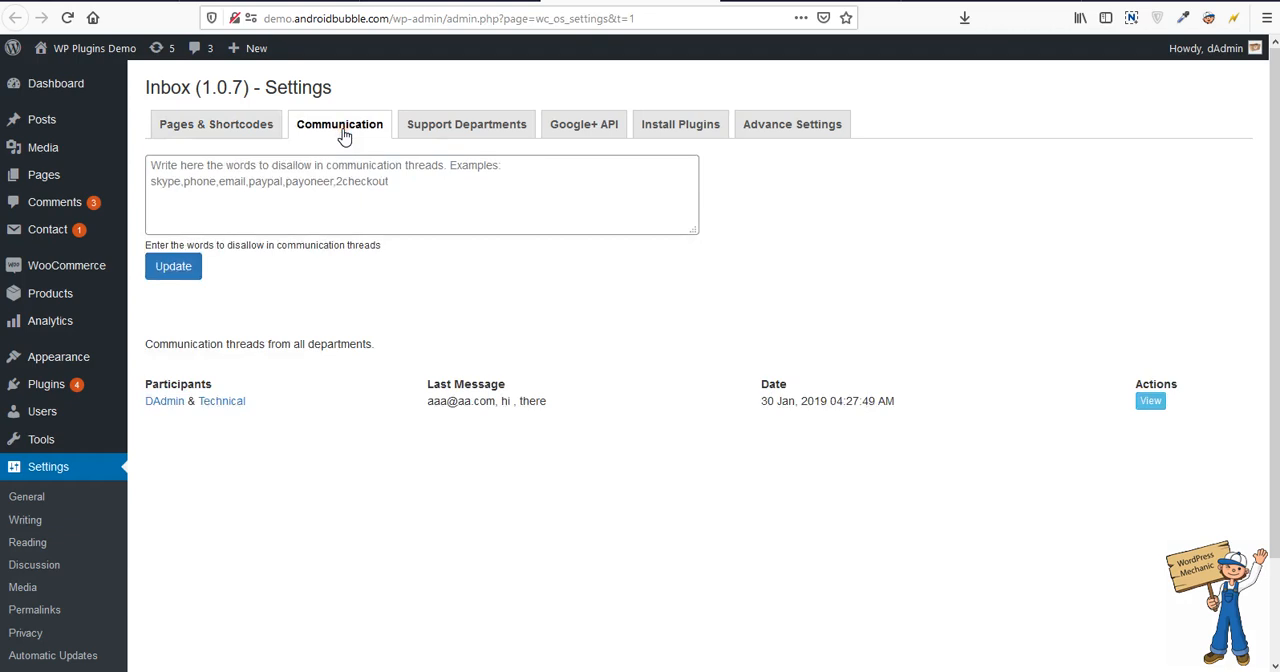
click(420, 196)
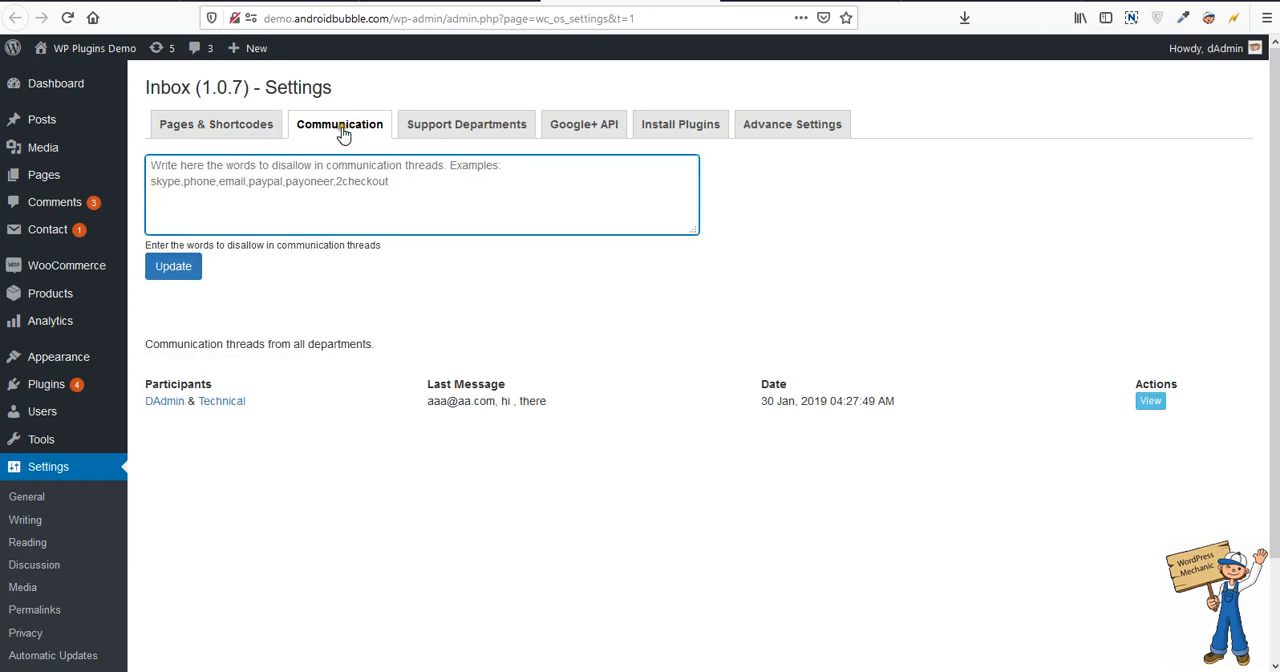
click(216, 124)
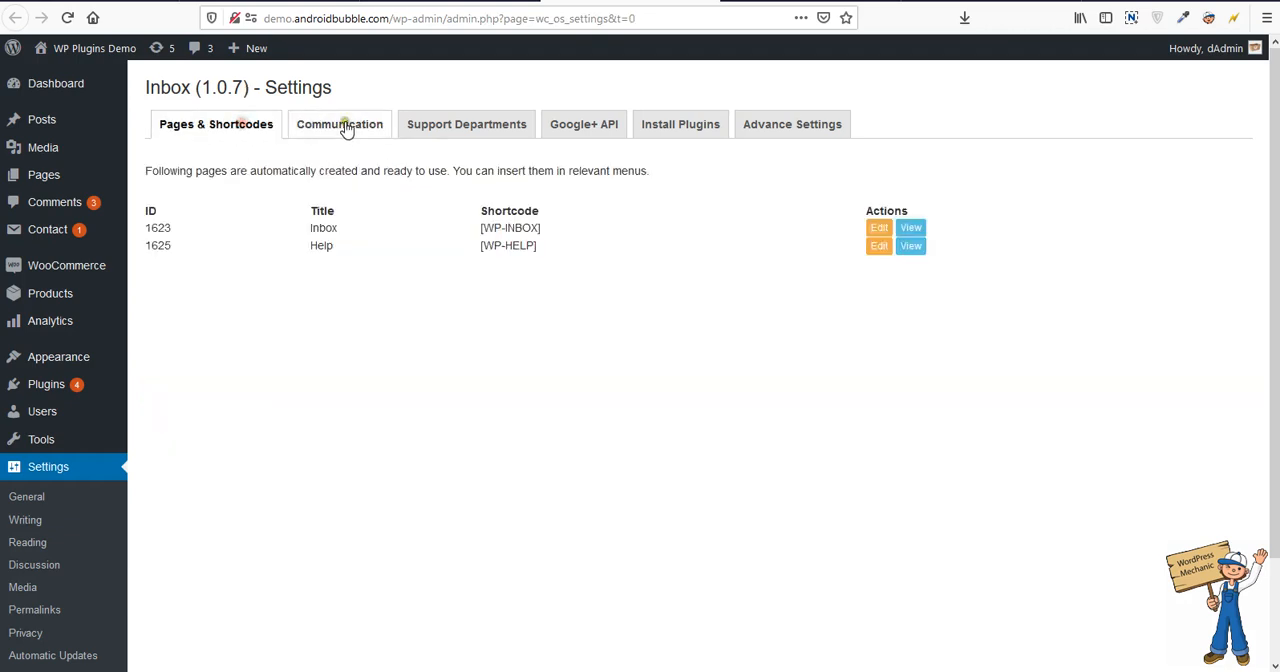
click(340, 122)
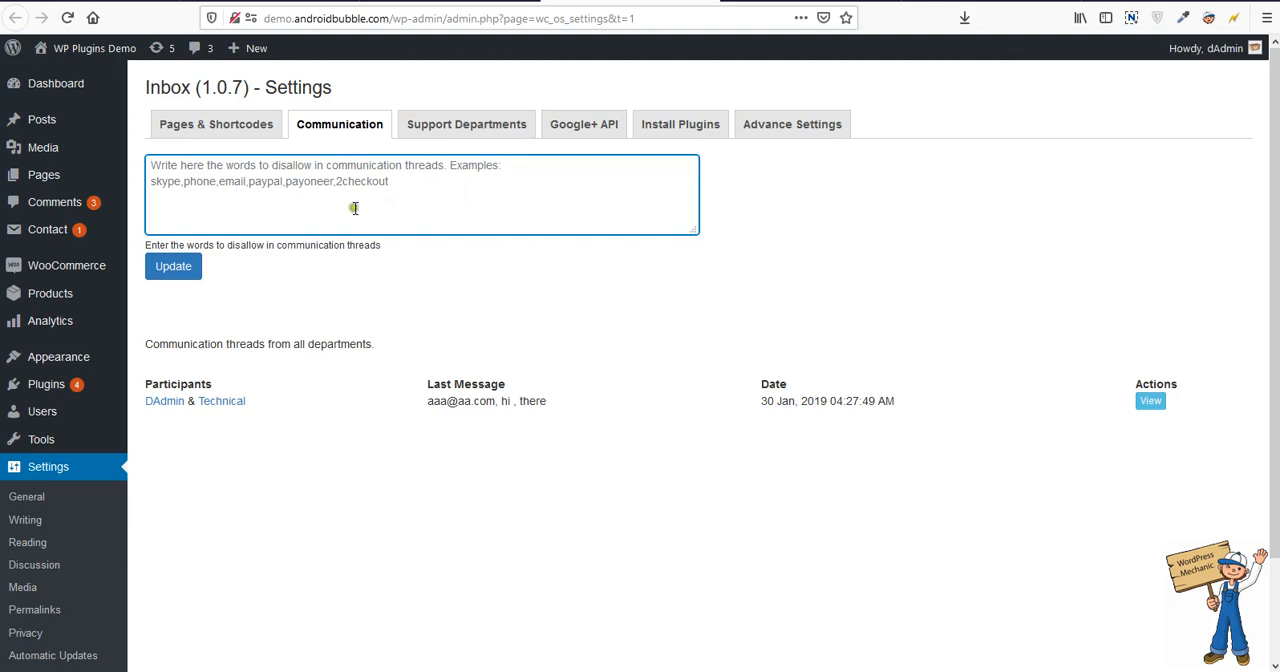
mouse_move(356, 208)
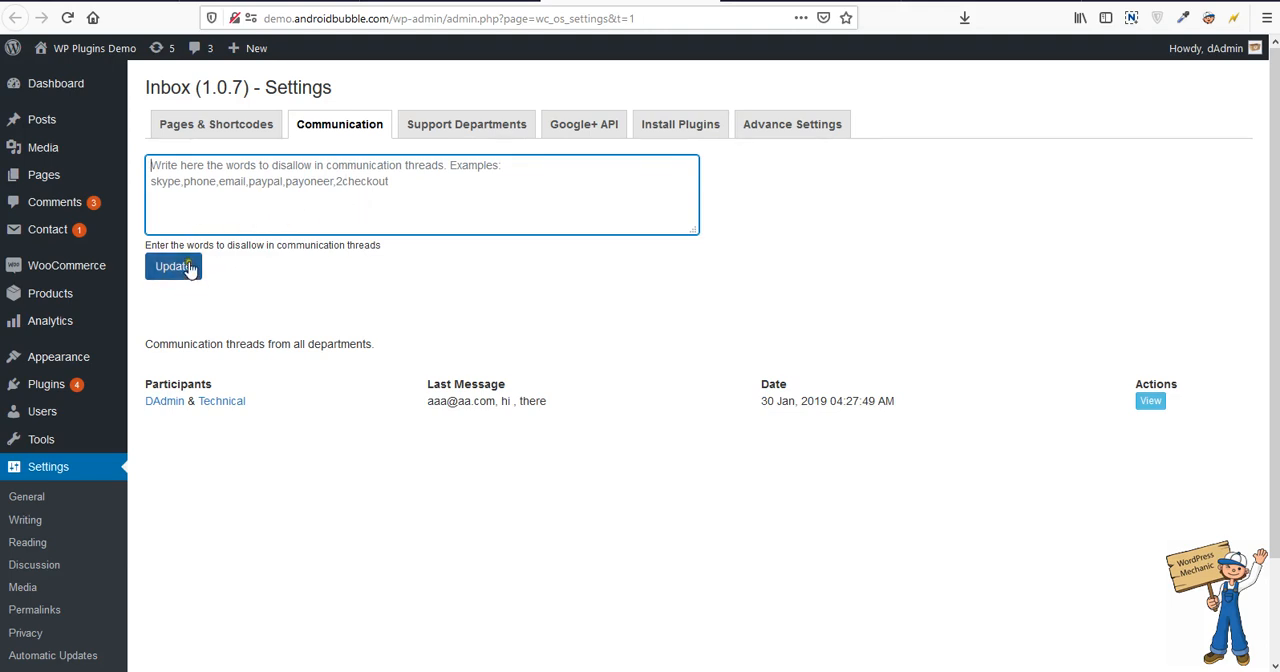
mouse_move(422, 180)
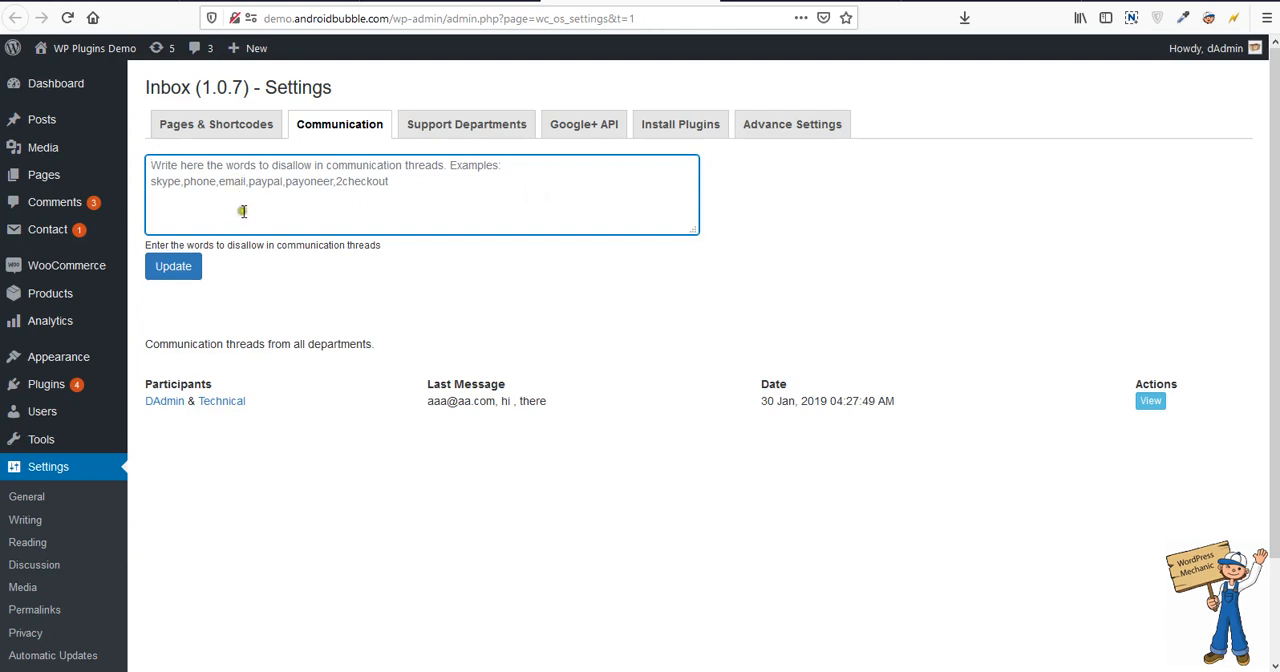
mouse_move(284, 270)
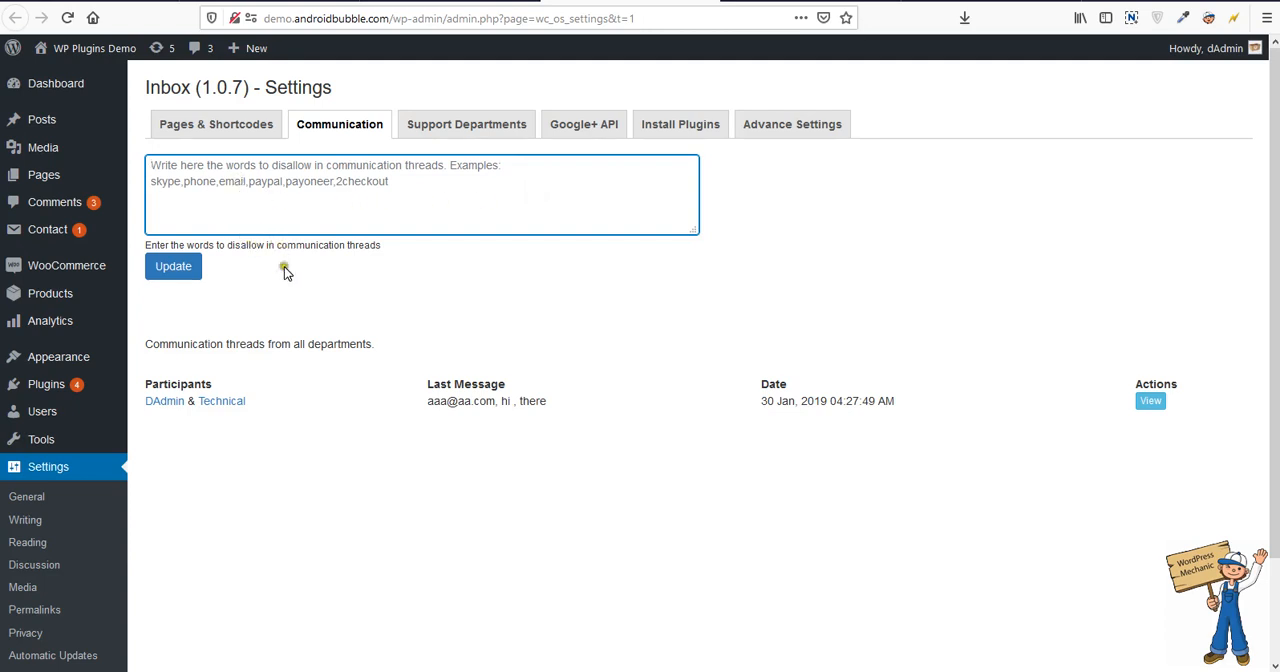
mouse_move(332, 446)
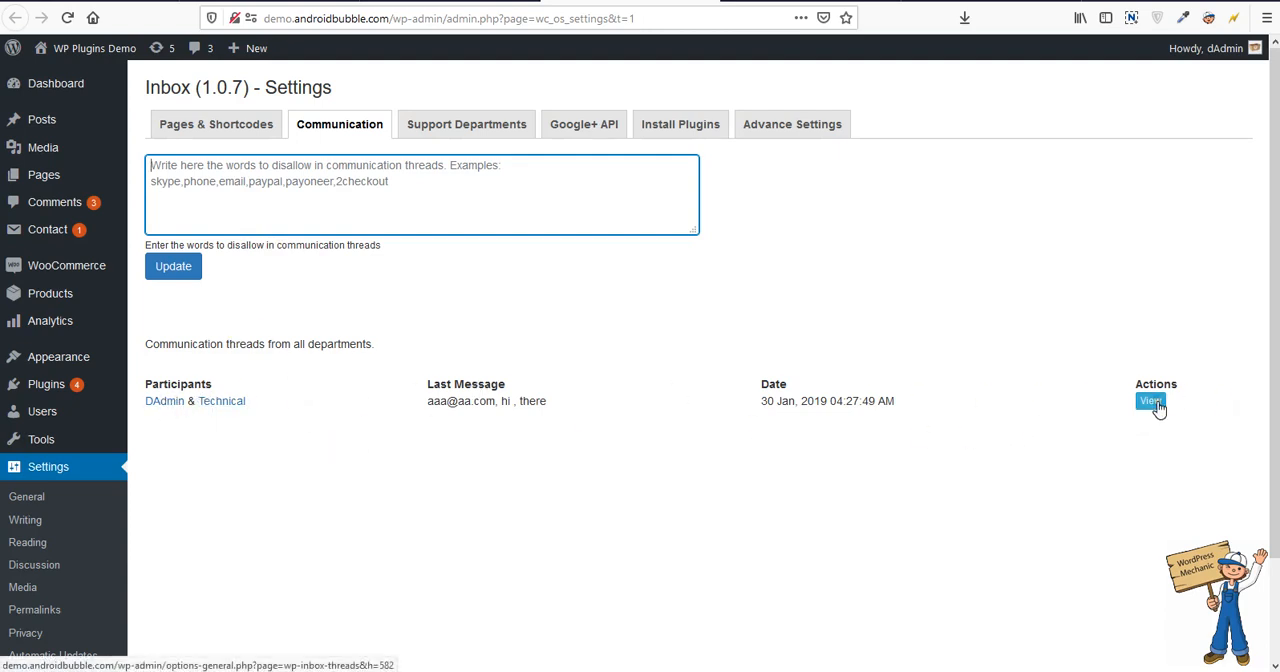
Read the Technical thread, check Add Department and Edit Sales, then reach the Google+ API key settings
click(1150, 400)
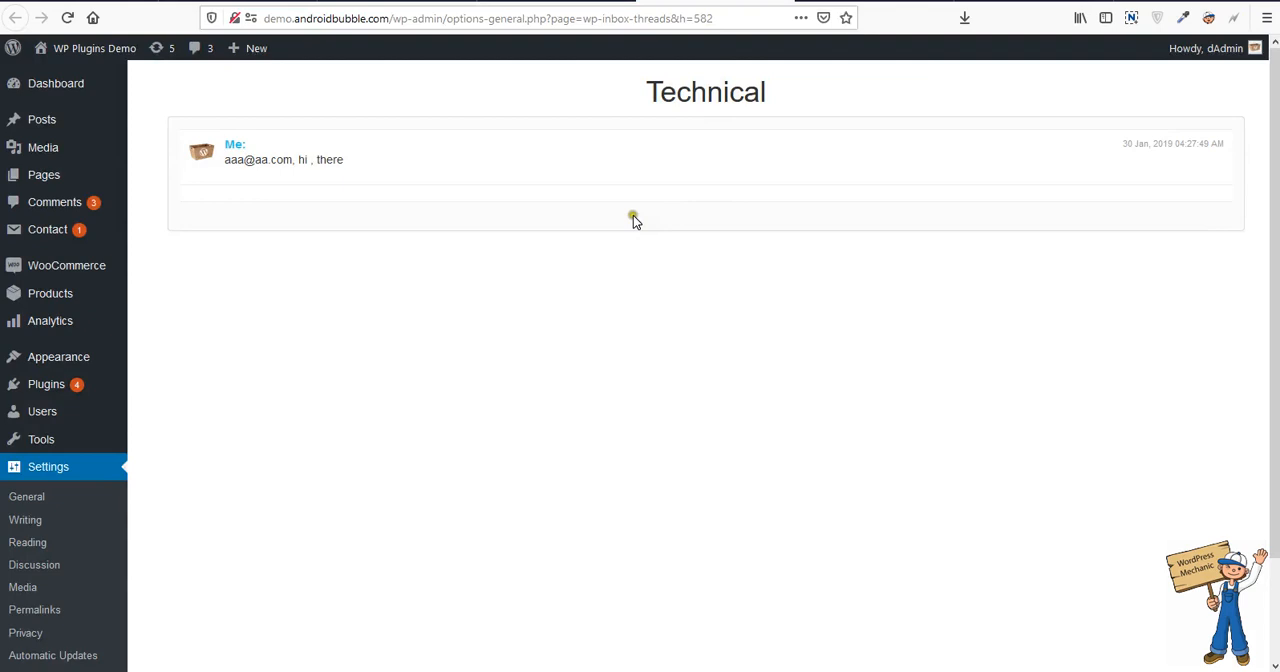
mouse_move(612, 96)
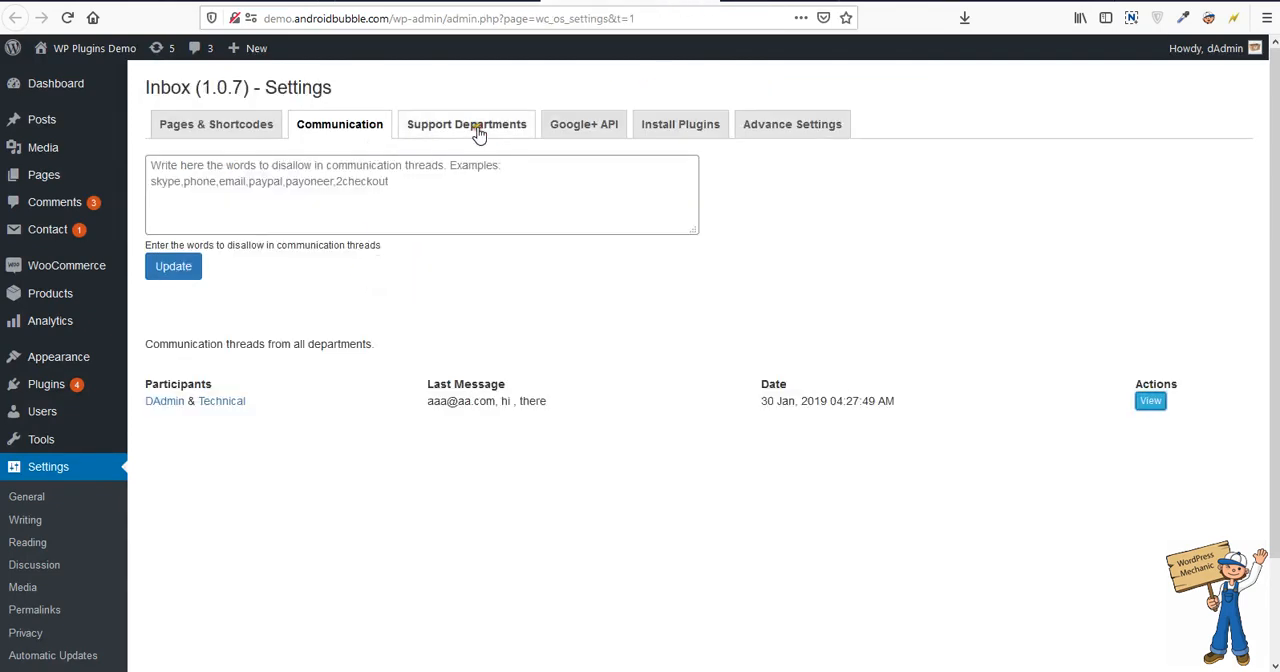
click(466, 124)
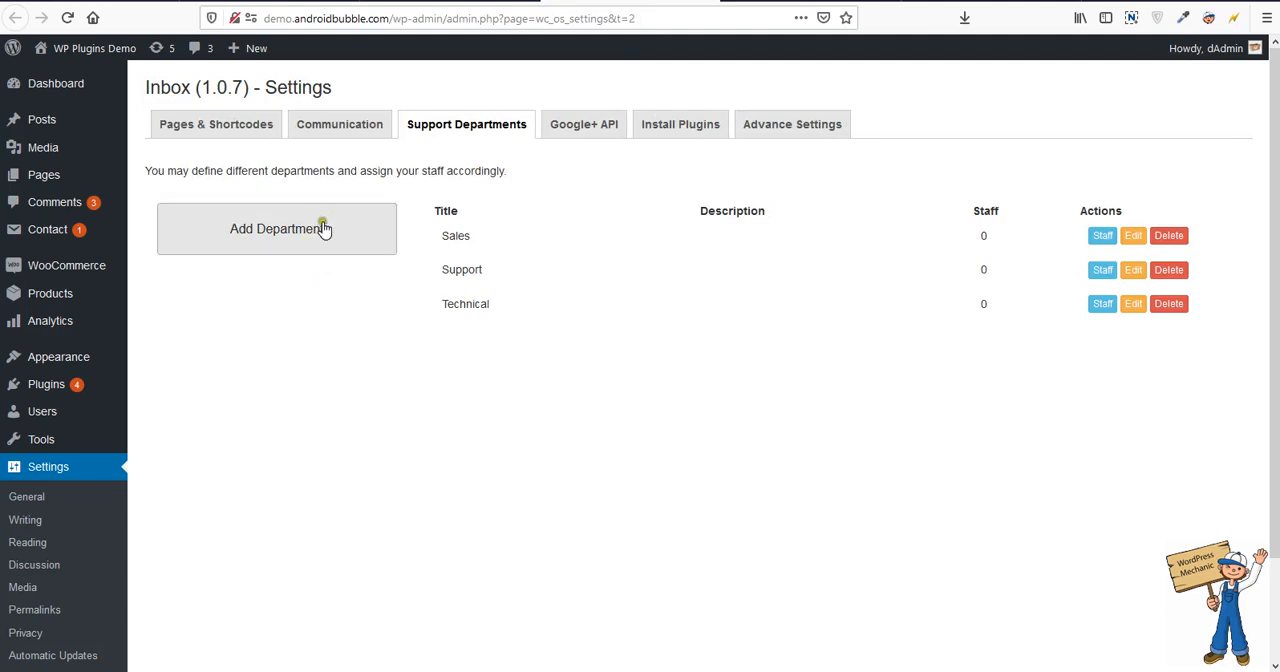
click(280, 228)
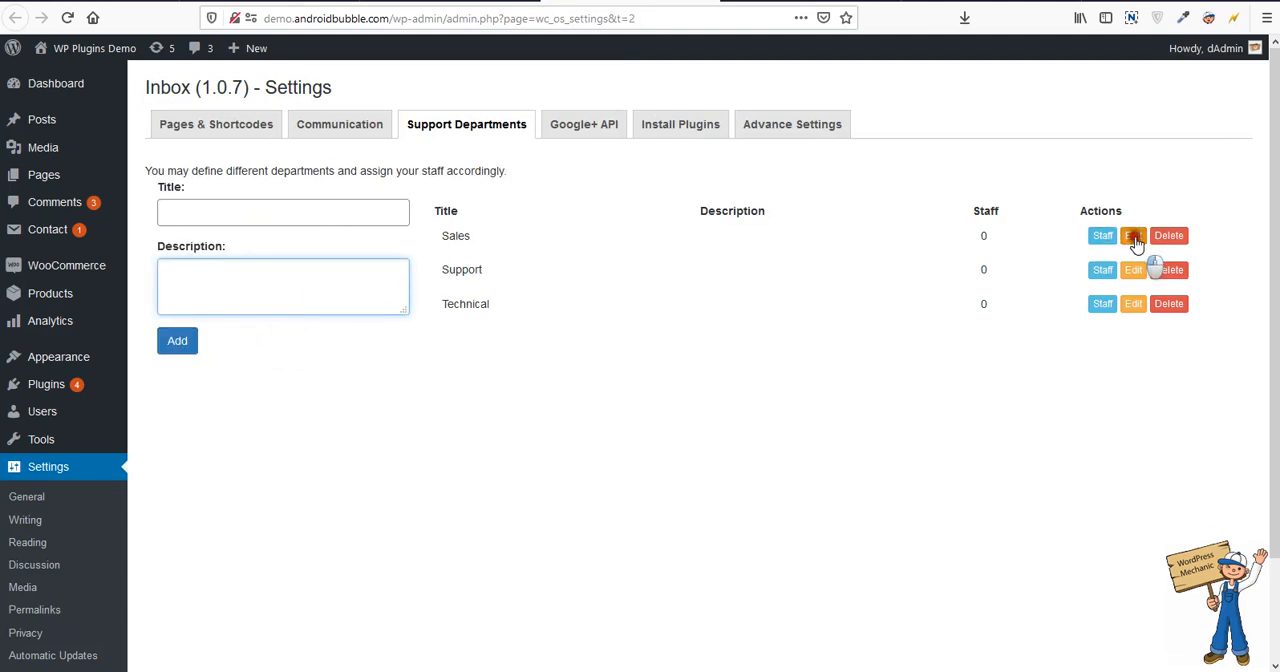
click(1132, 236)
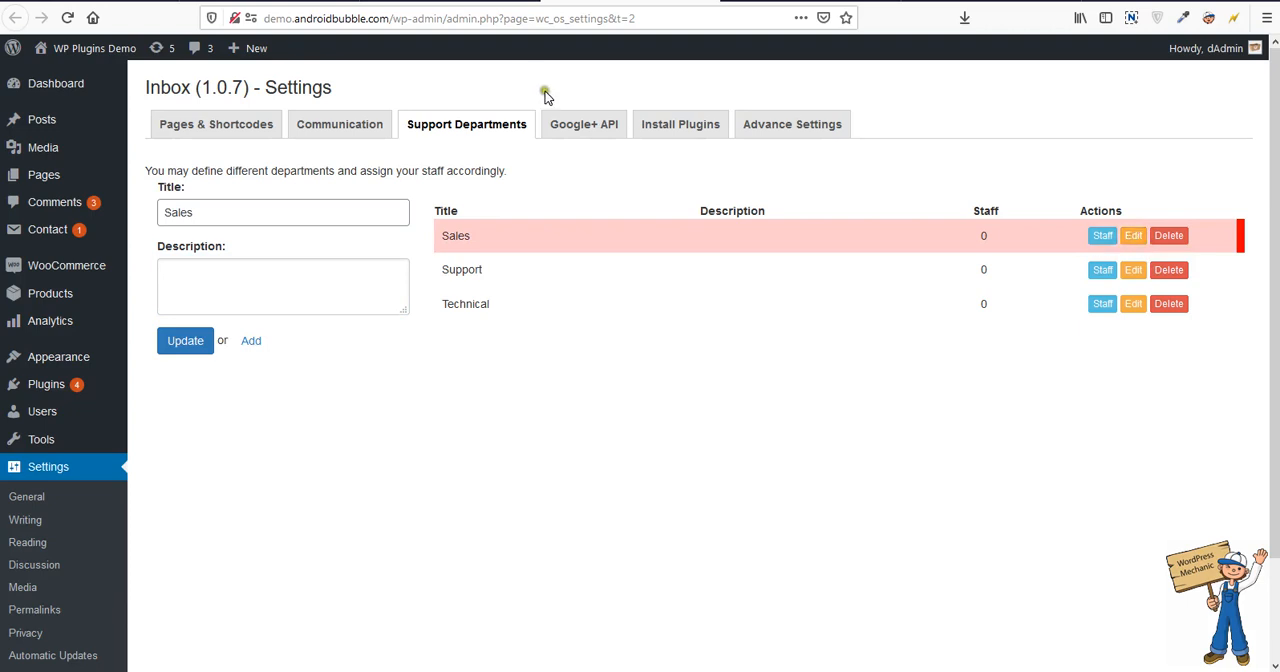
click(584, 124)
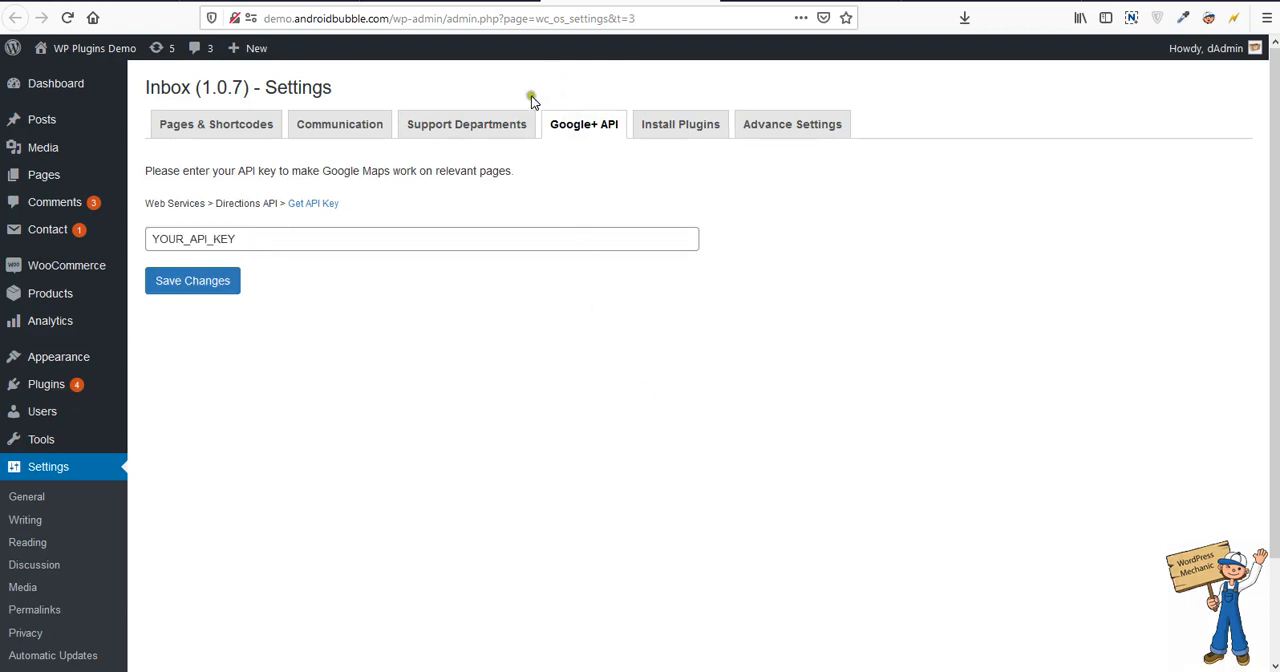
In Support Departments, mark staff member RS for assignment to the Sales department
click(466, 124)
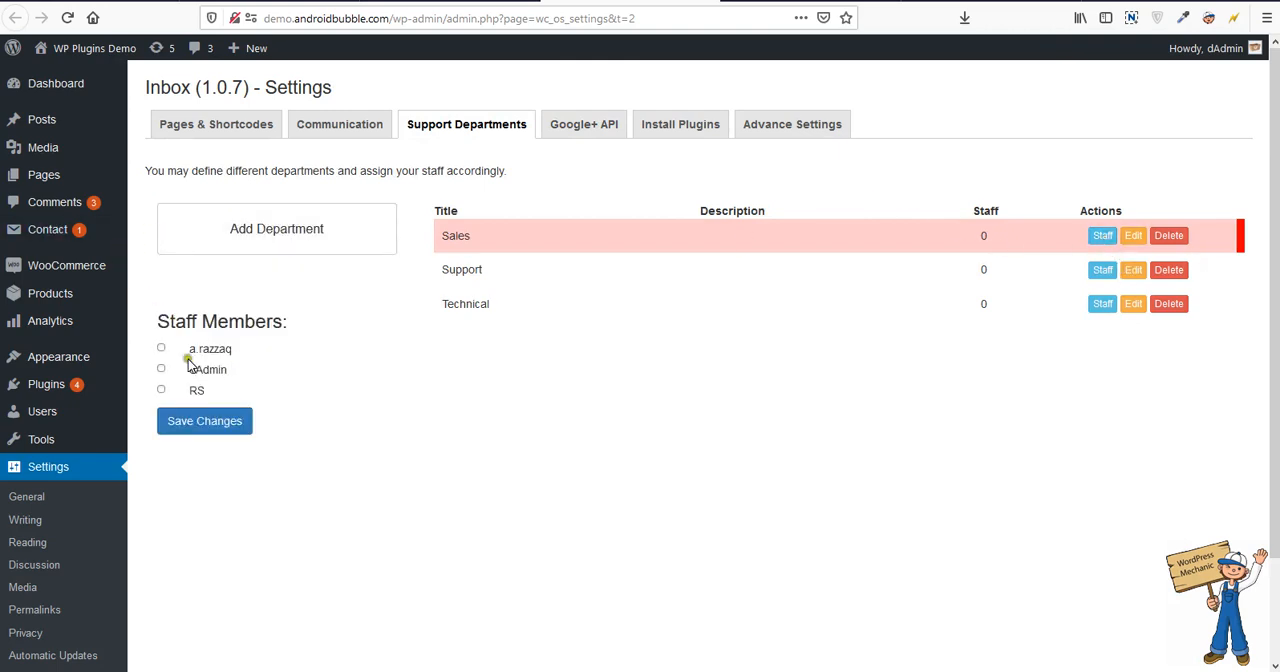
click(160, 390)
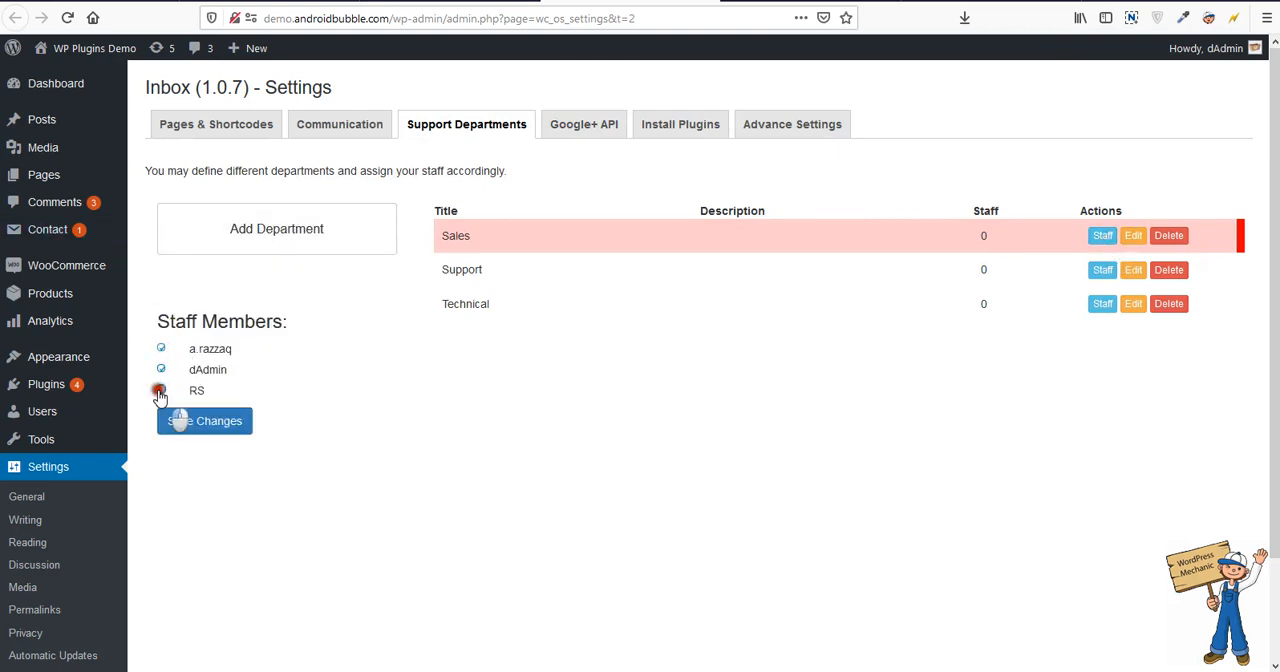
click(160, 390)
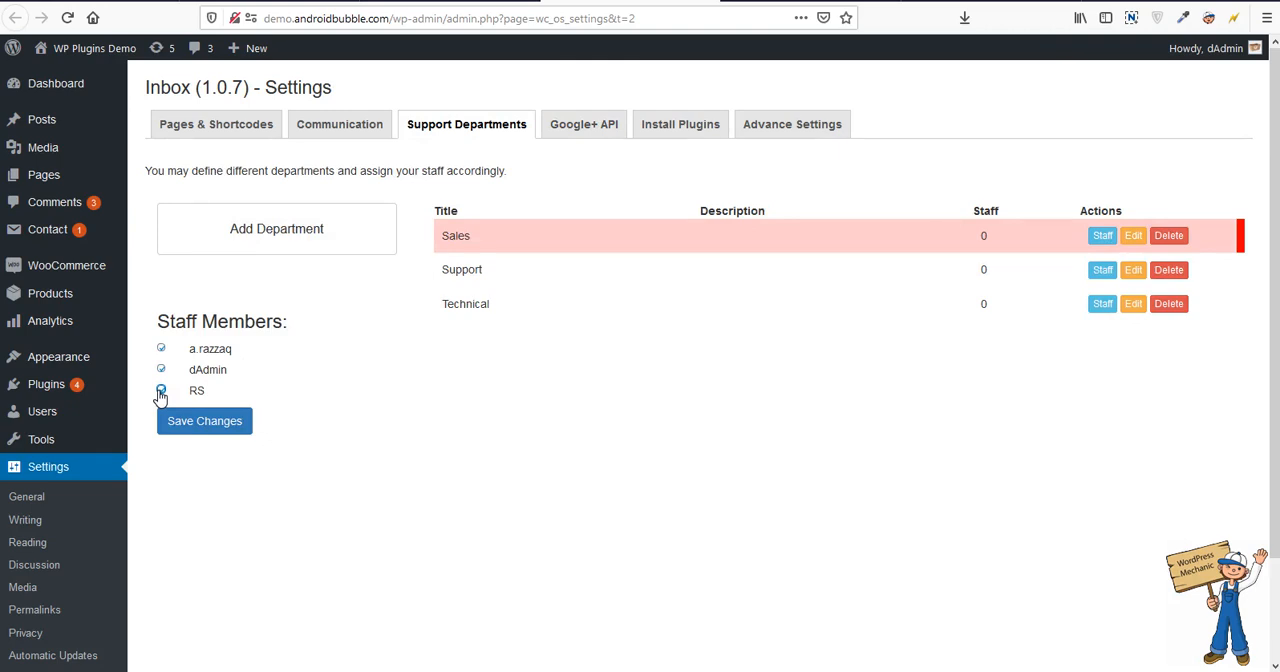
click(160, 390)
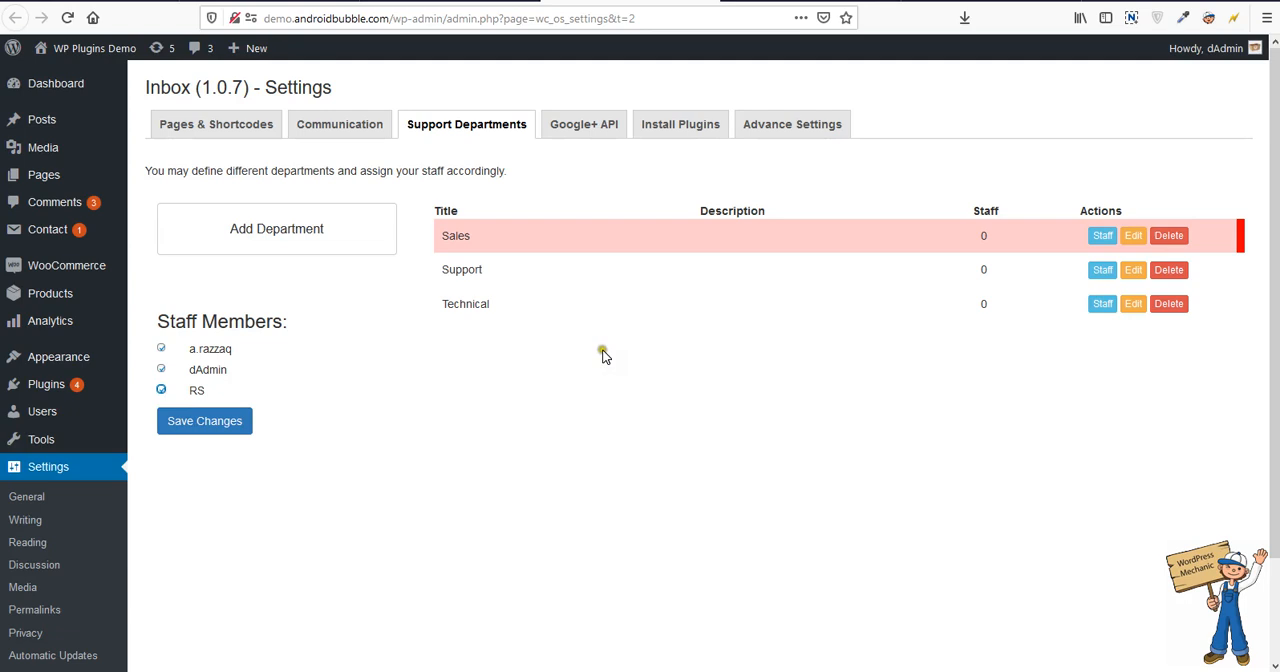
mouse_move(442, 340)
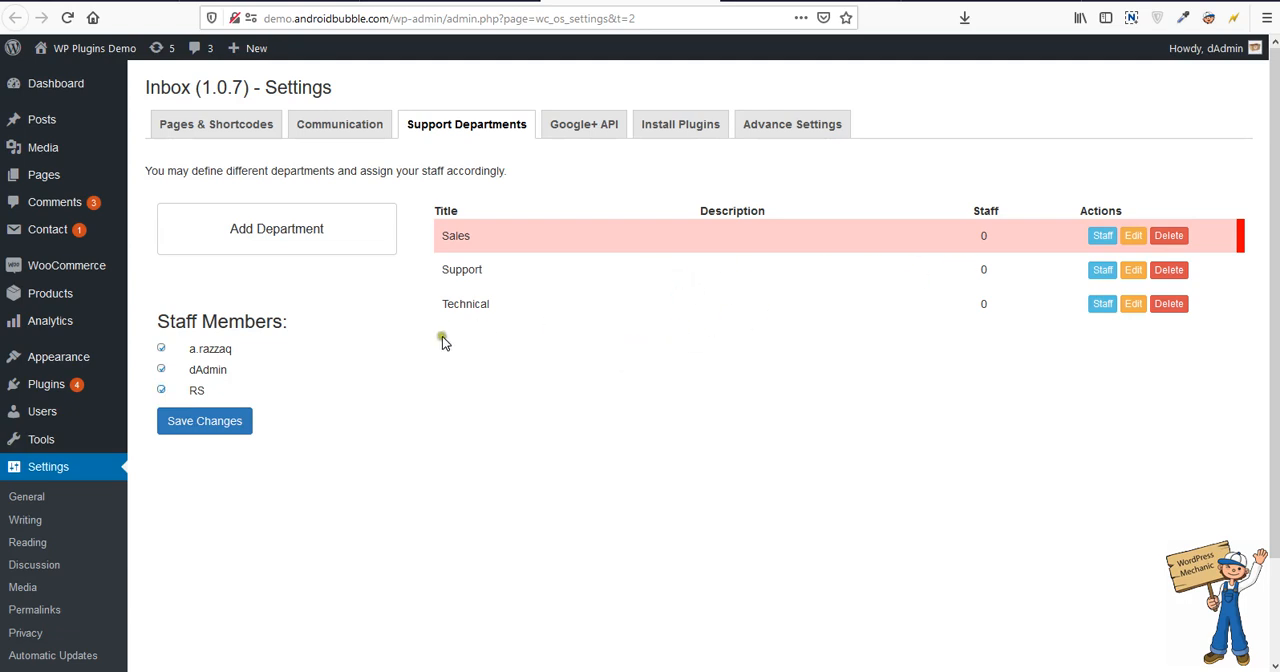
mouse_move(512, 298)
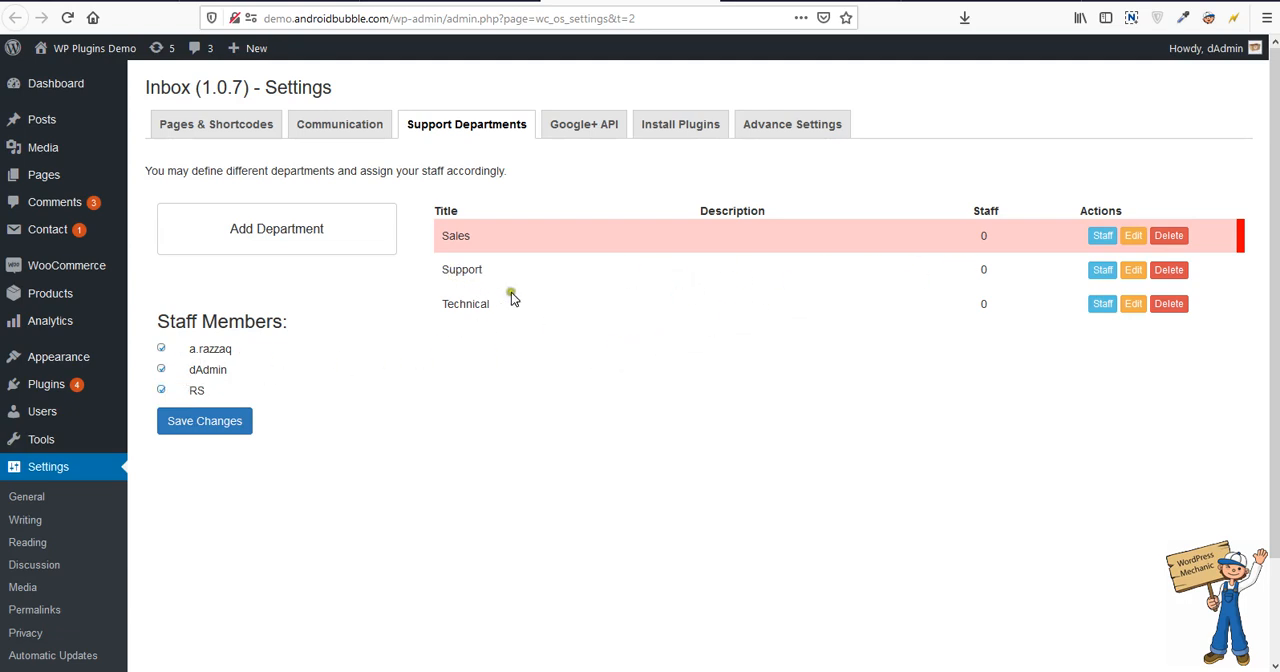
mouse_move(536, 296)
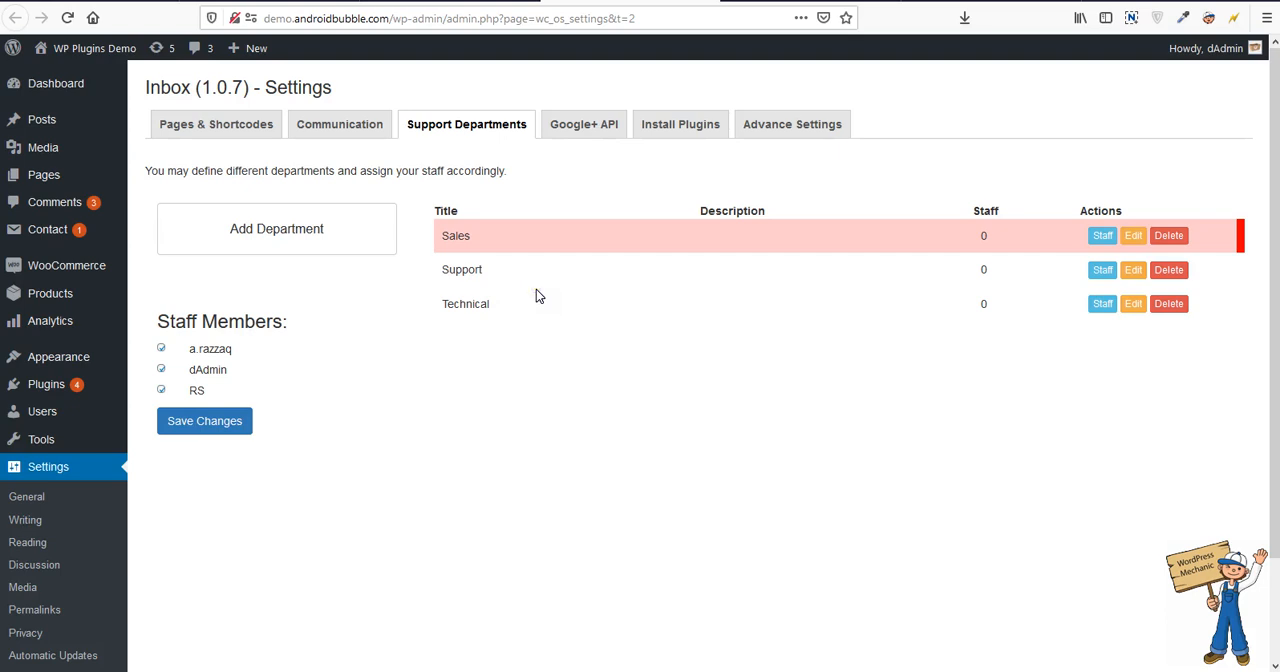
mouse_move(812, 284)
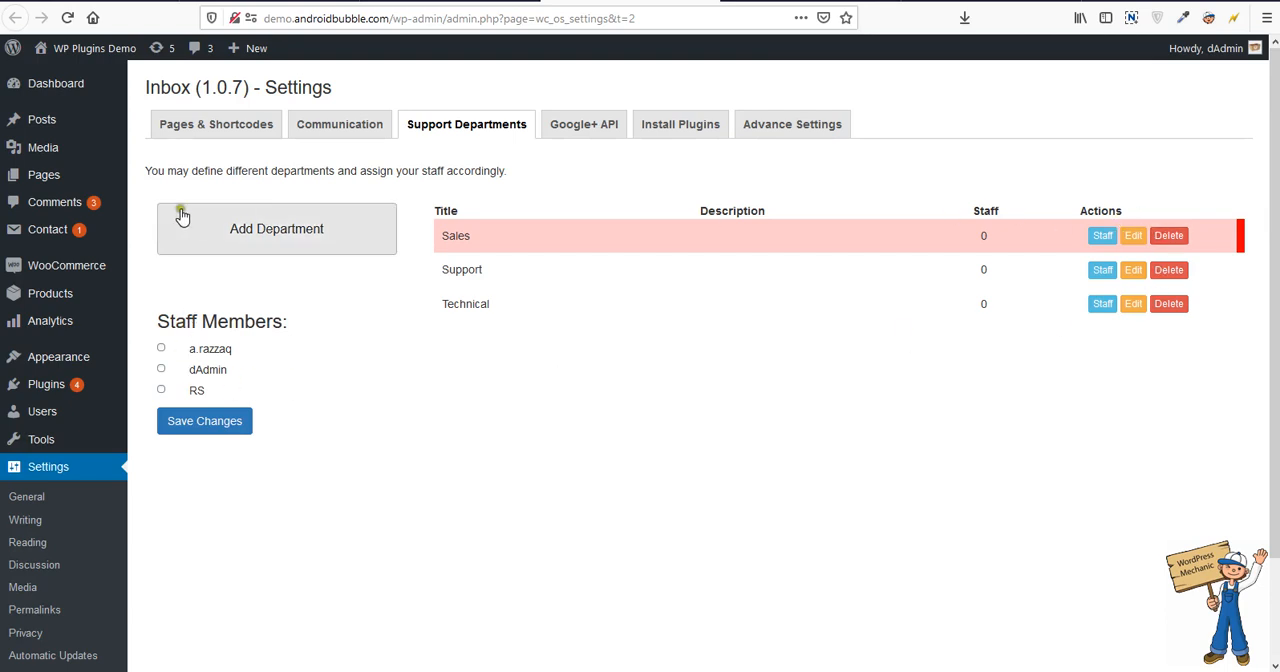
mouse_move(164, 360)
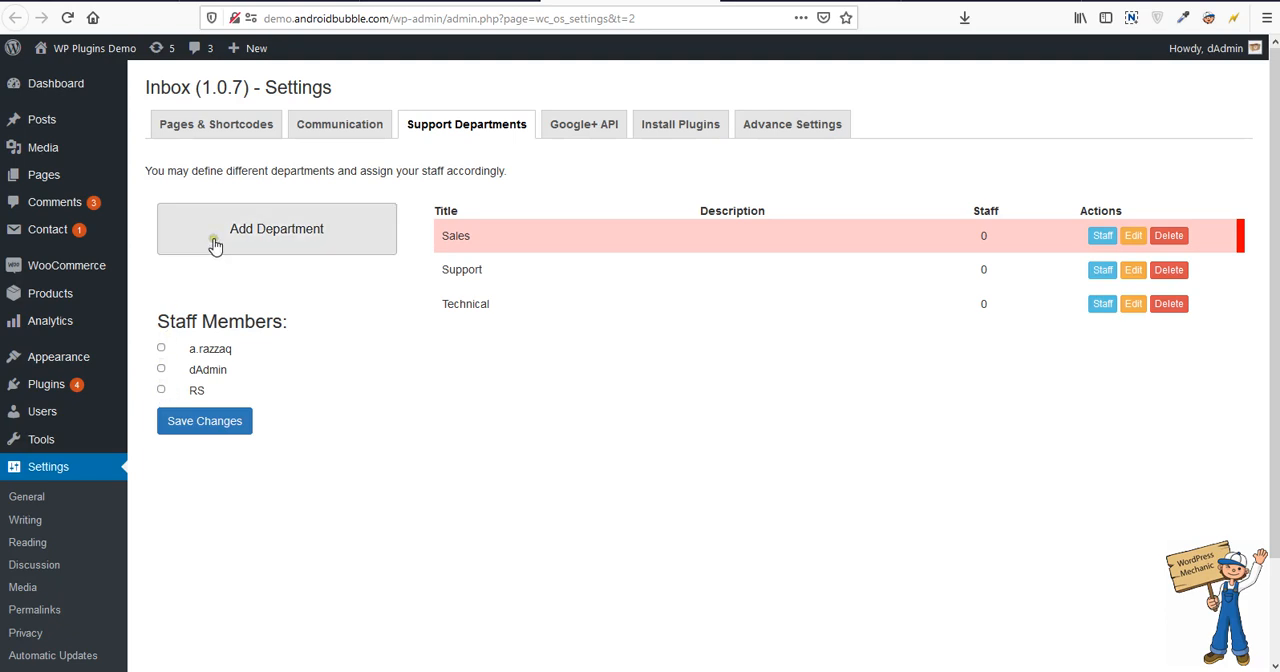
Review Add Department and the Support department's staff and edit form, ending at the Google+ API settings
click(276, 228)
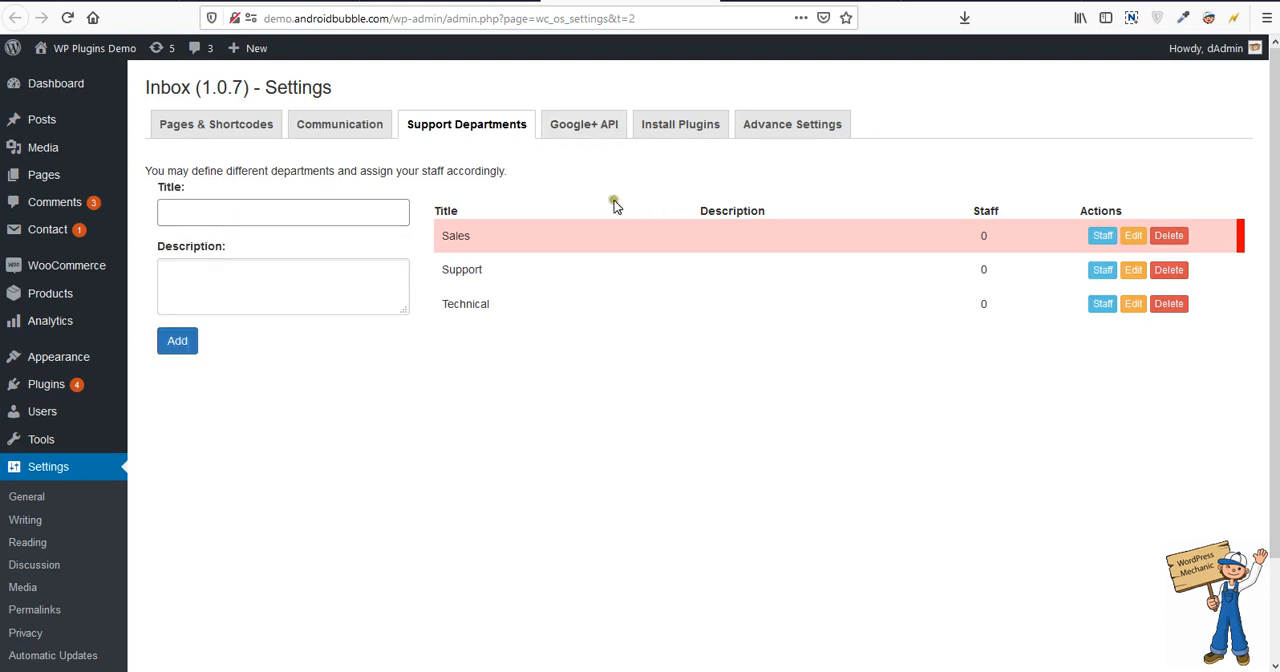
click(1102, 268)
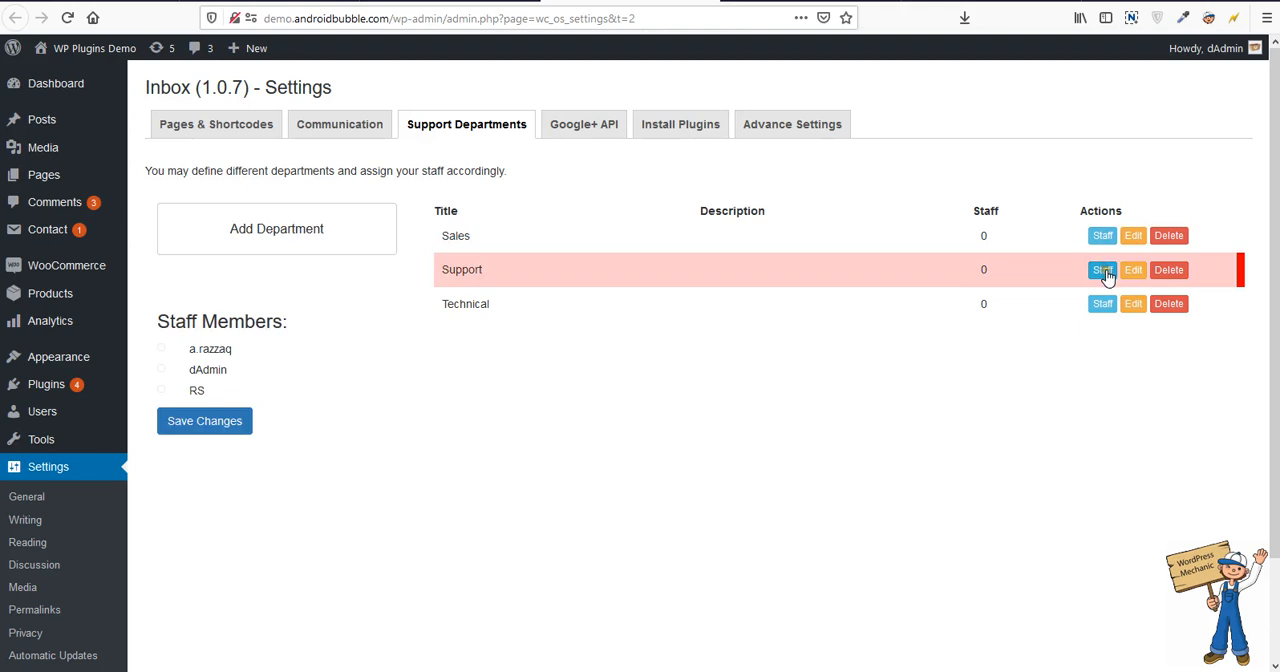
click(1132, 268)
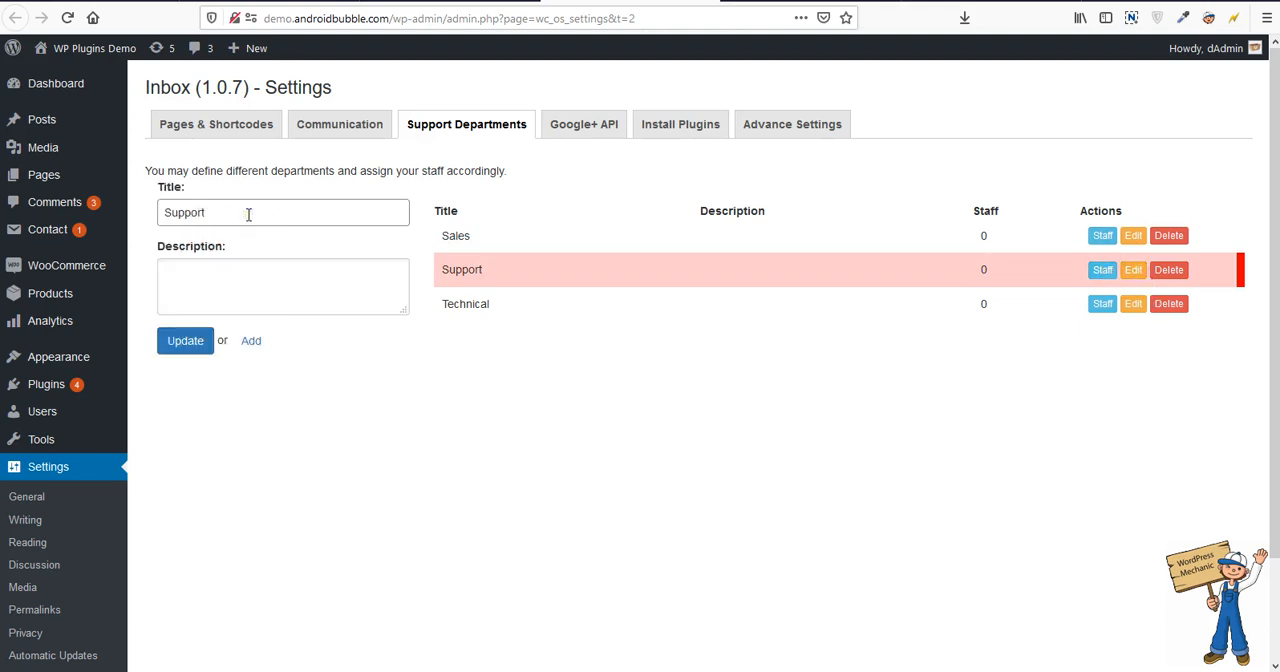
click(584, 122)
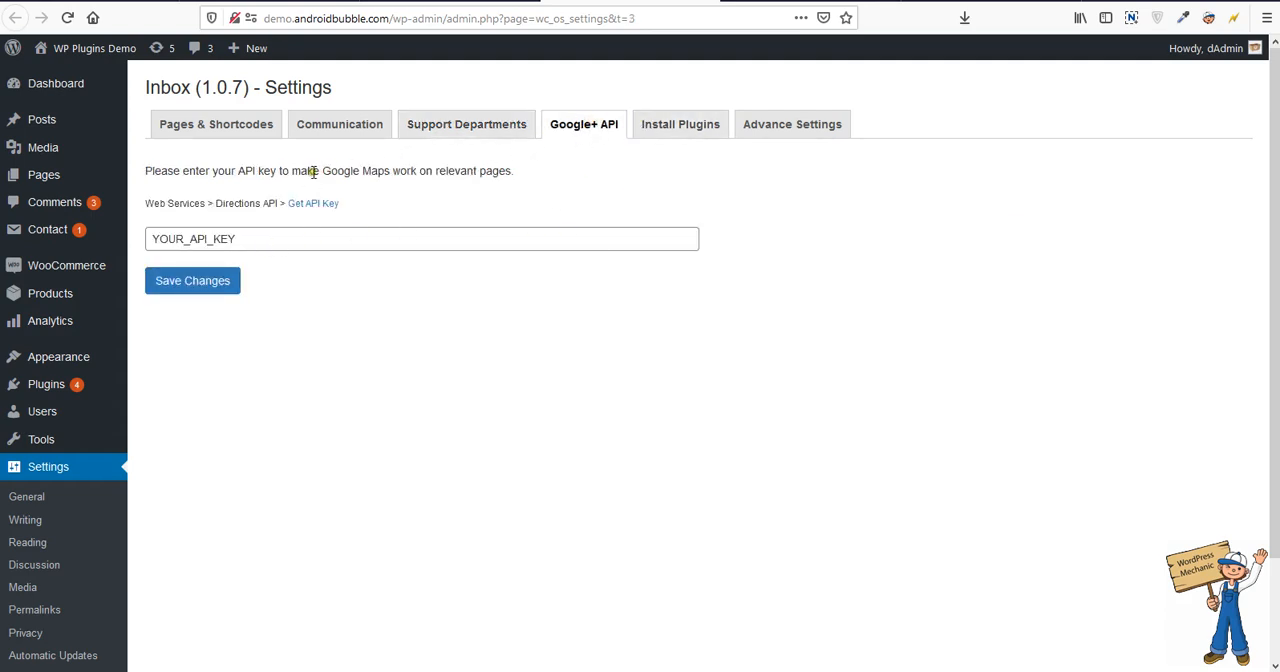
click(356, 244)
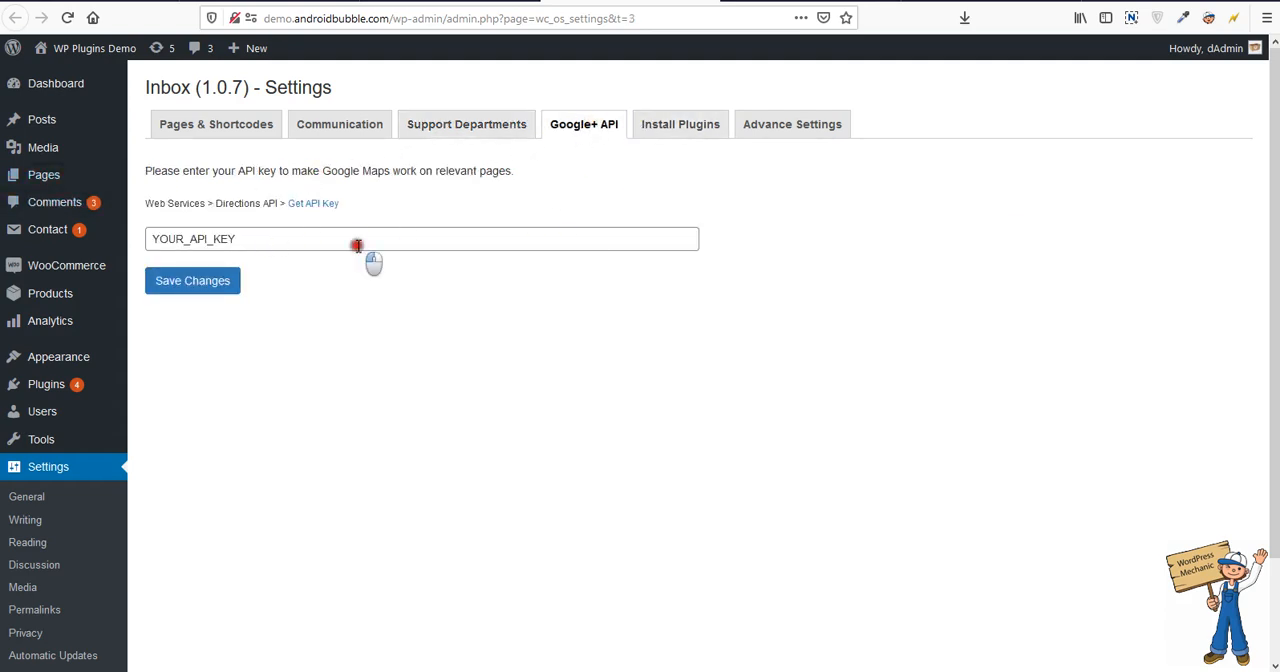
mouse_move(630, 320)
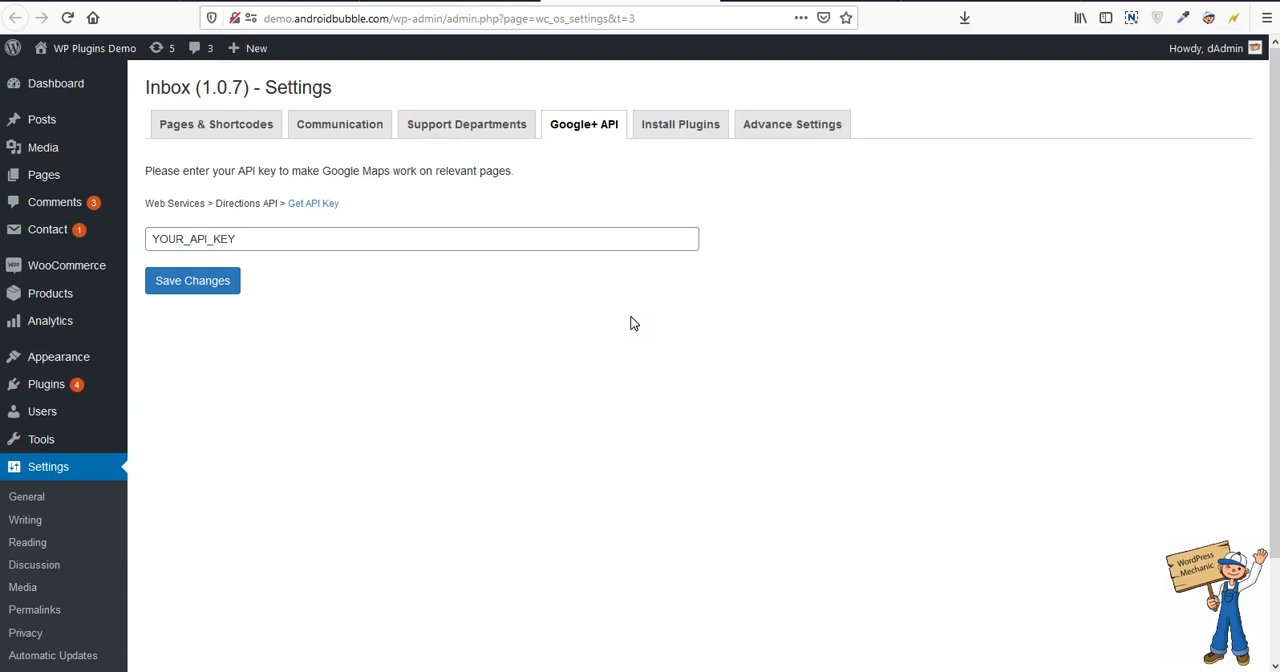
click(242, 238)
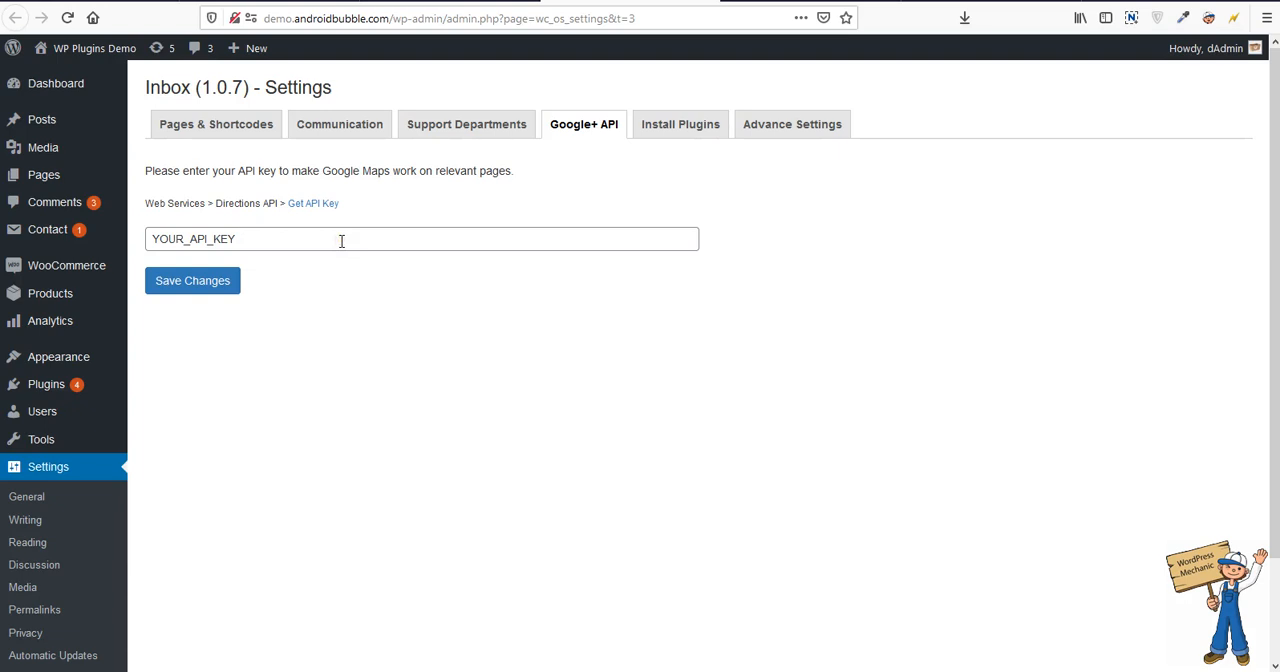
mouse_move(778, 350)
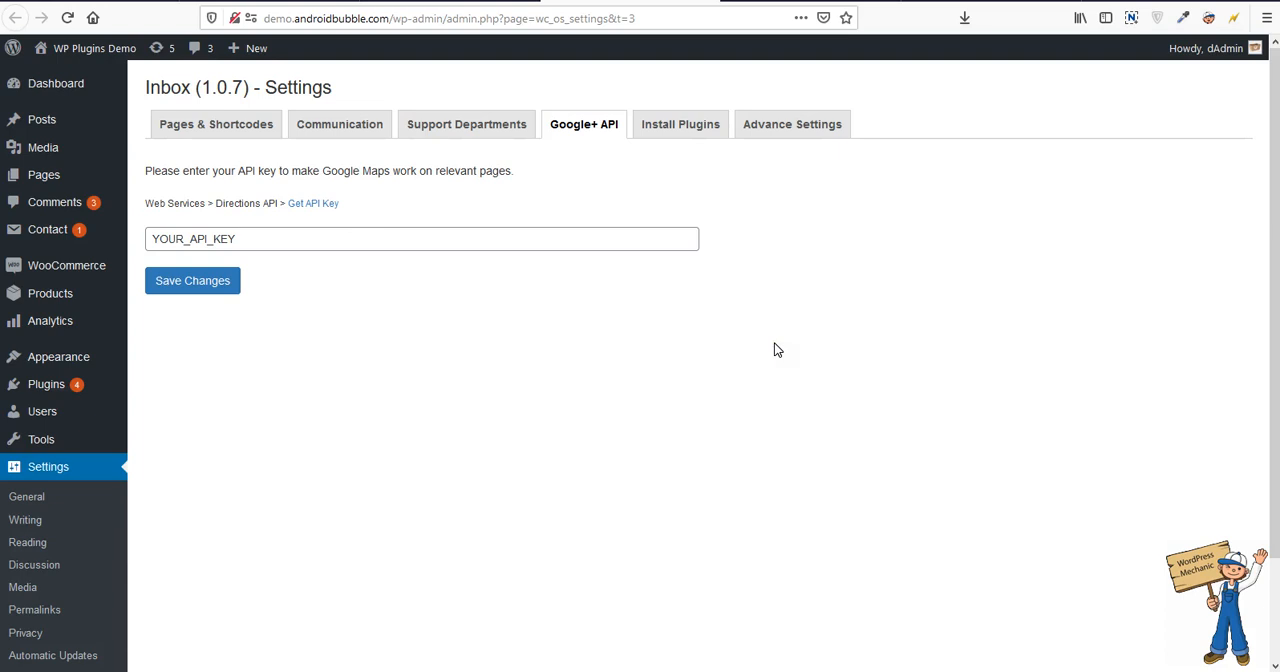
mouse_move(680, 124)
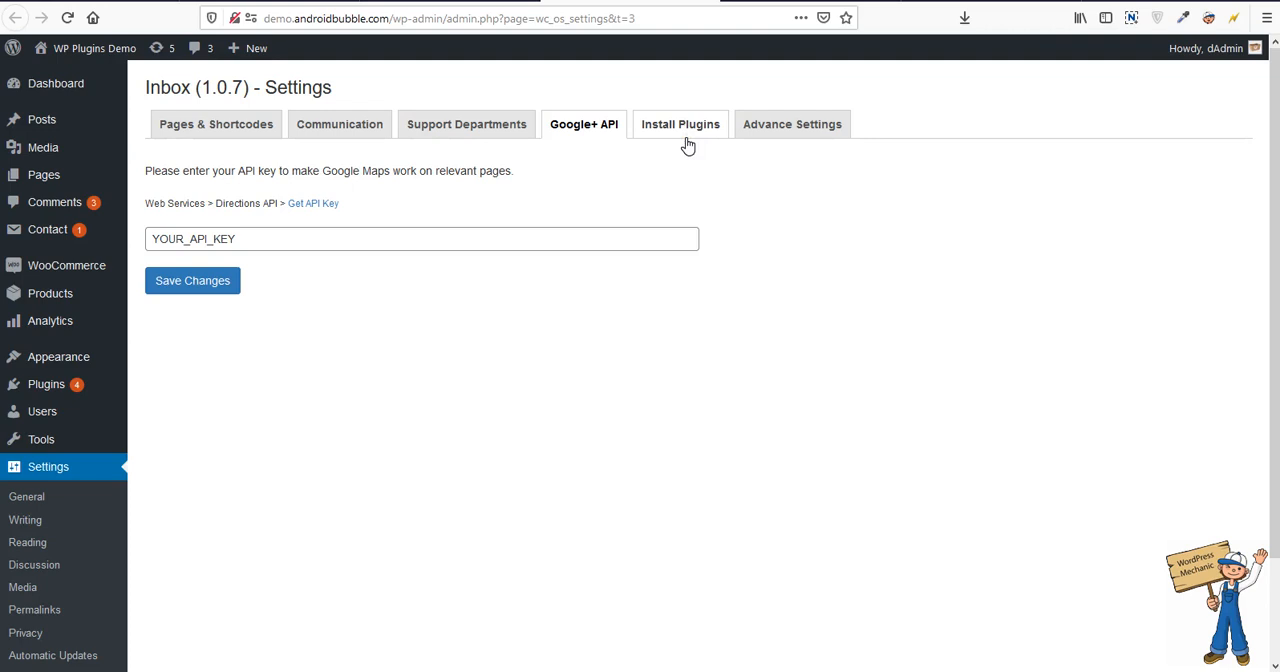
Check the required plugins list, then show the Advance Settings premium shortcodes such as WP-USERS-STRIP
click(680, 124)
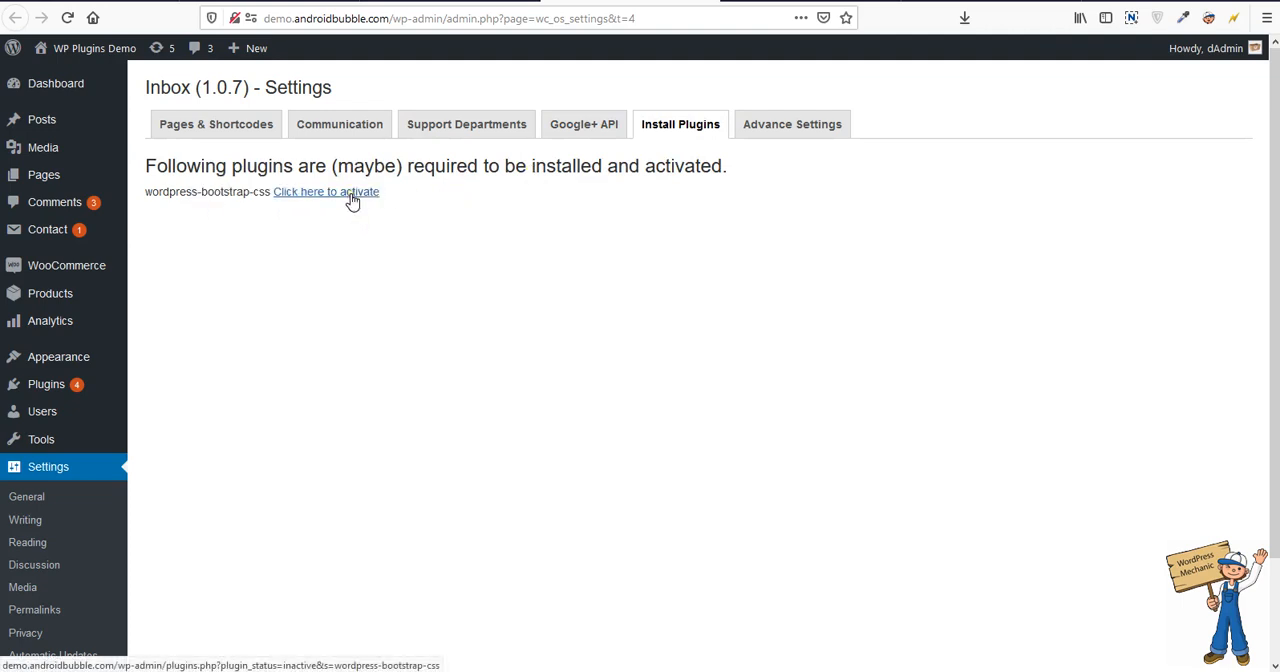
double_click(190, 192)
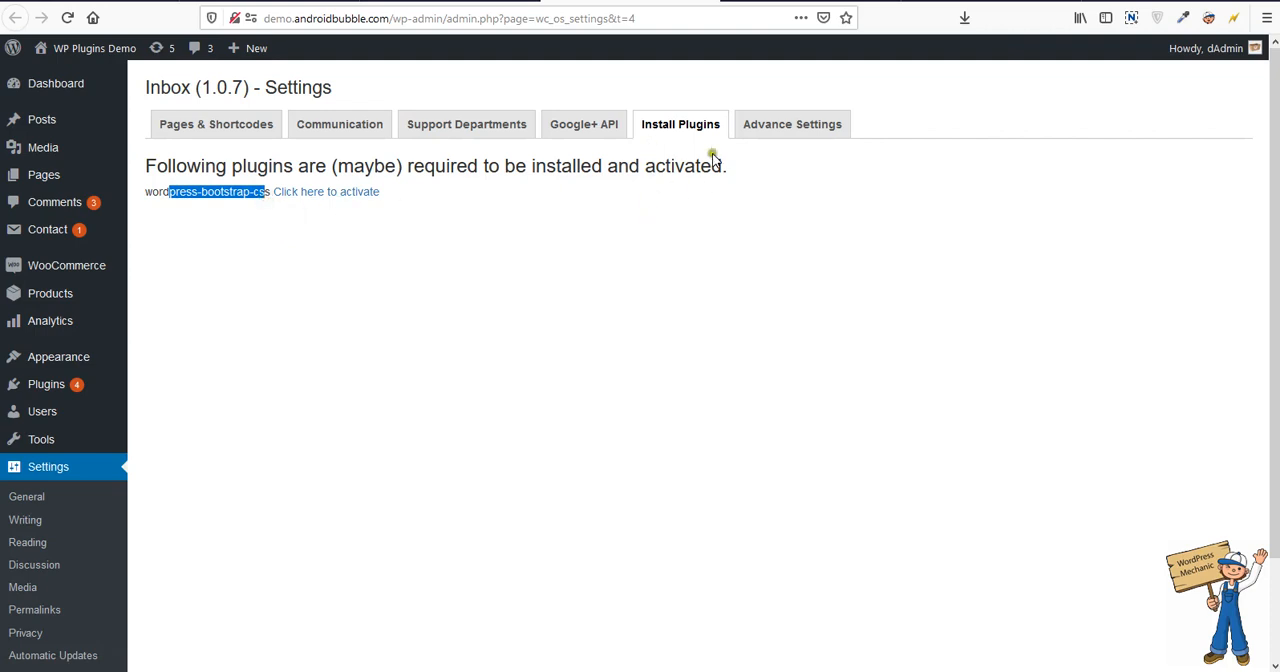
click(792, 124)
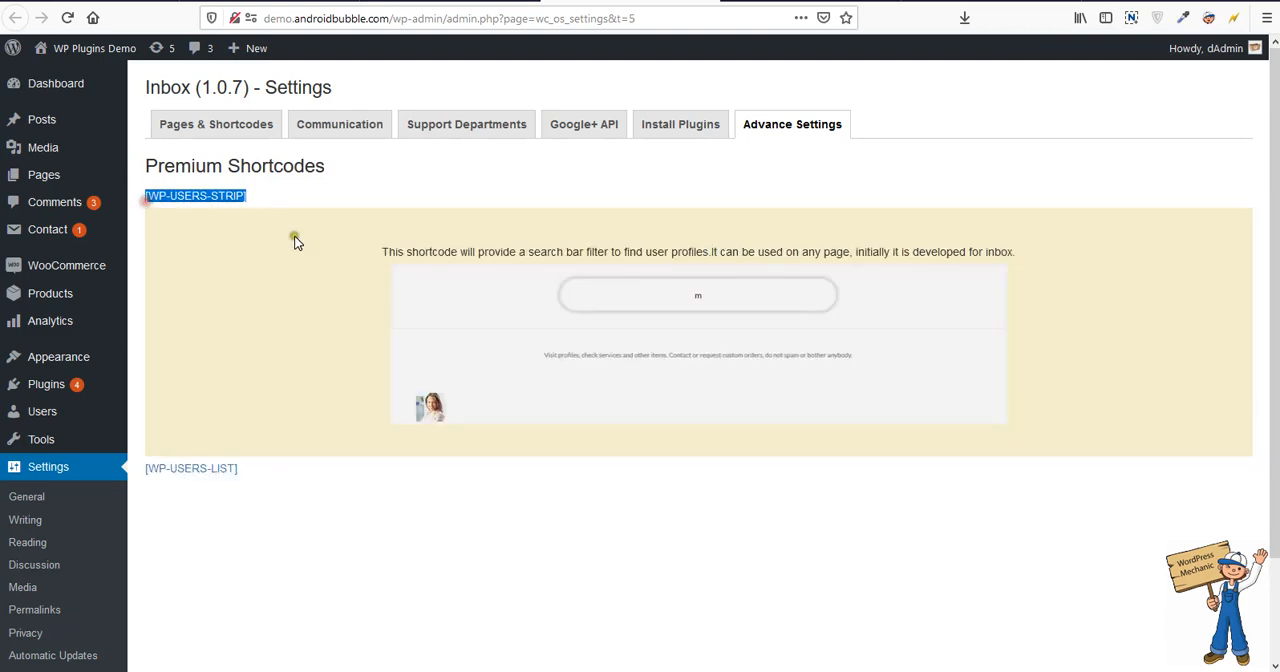
mouse_move(198, 484)
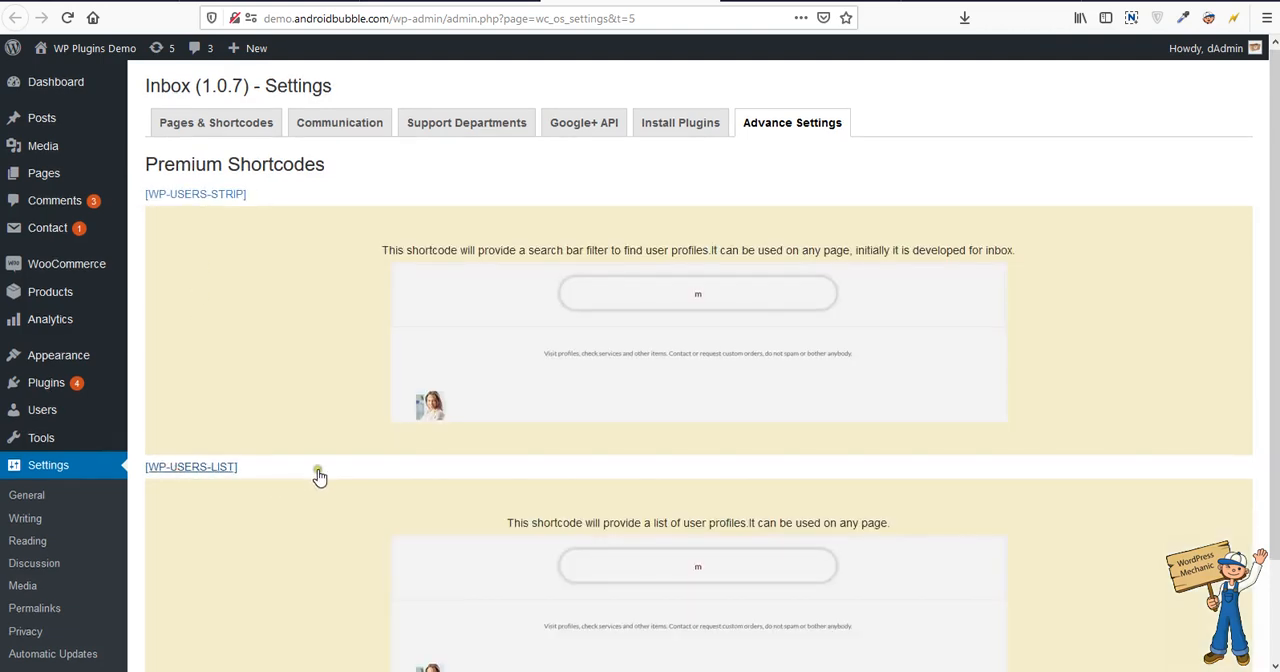
scroll(down, 3)
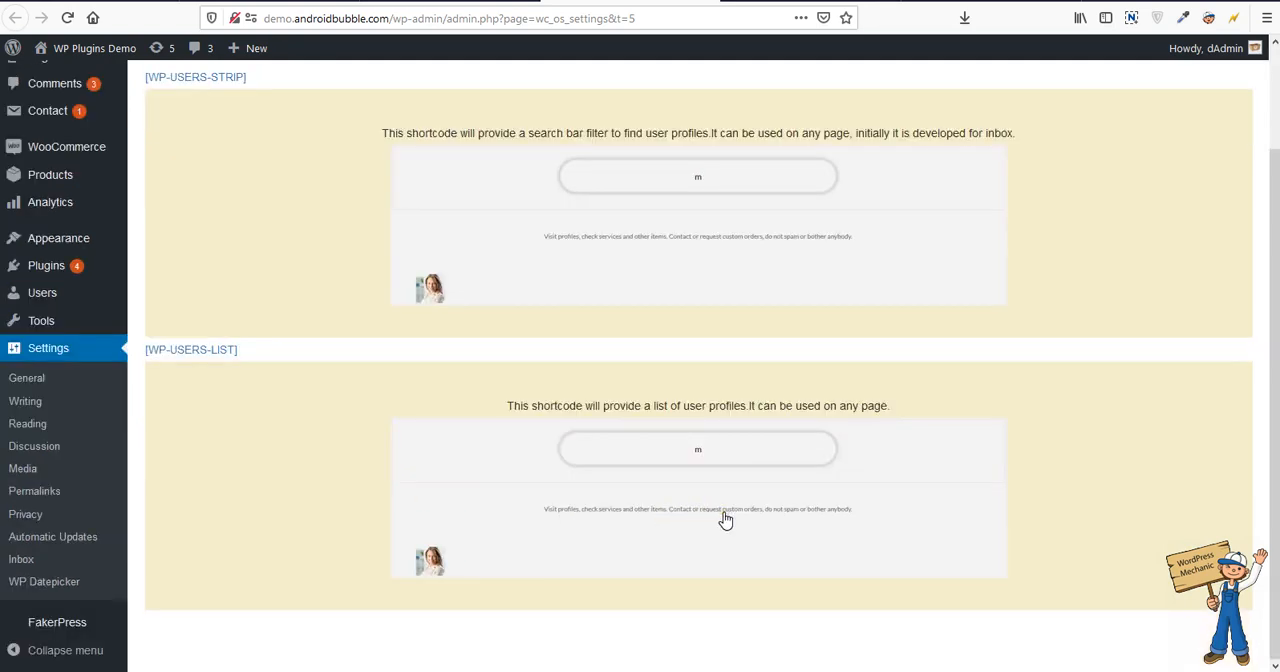
scroll(up, 3)
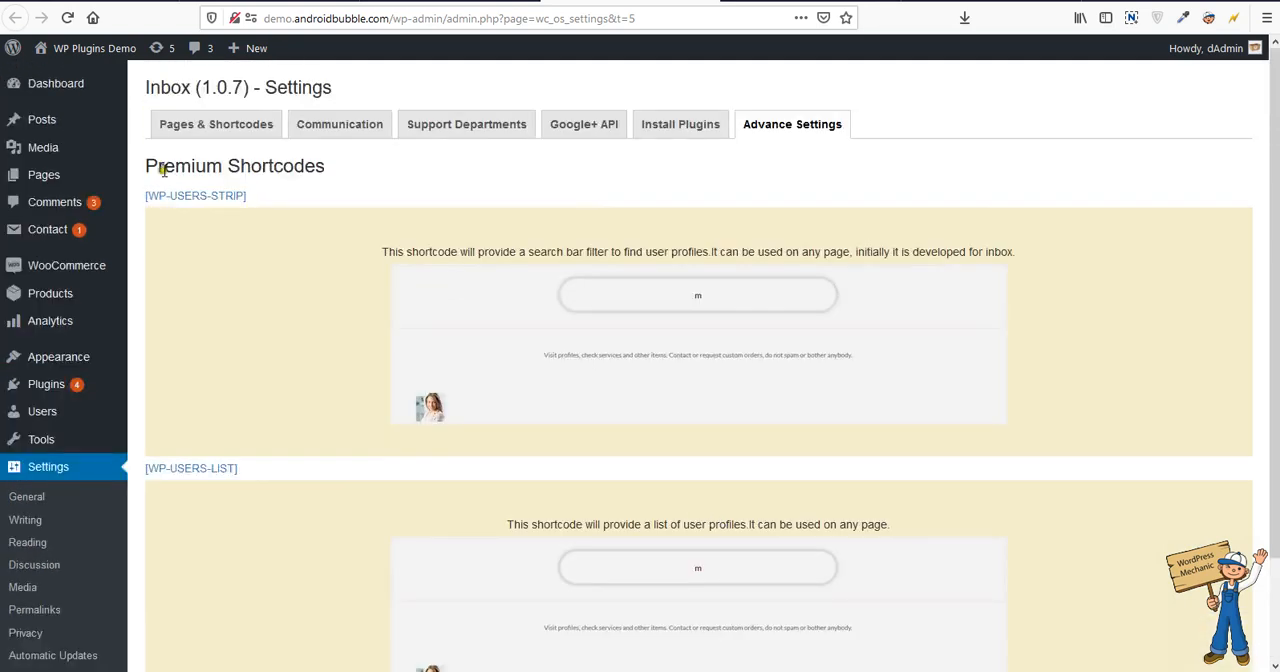
scroll(down, 3)
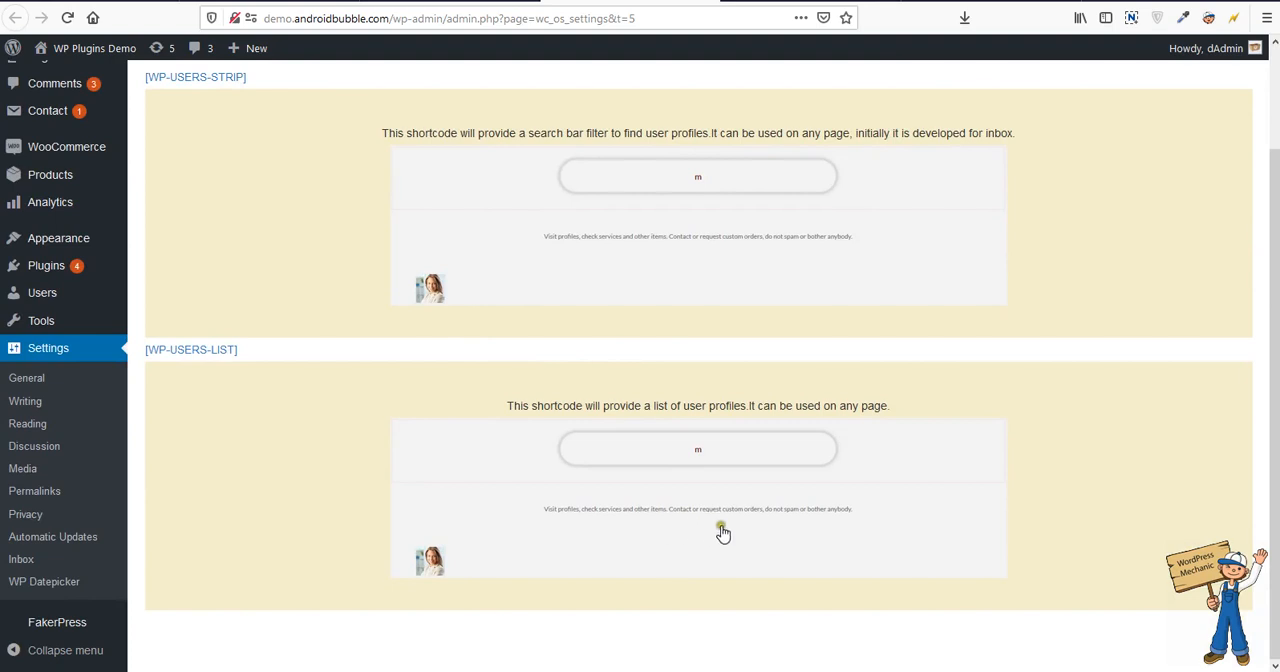
mouse_move(340, 334)
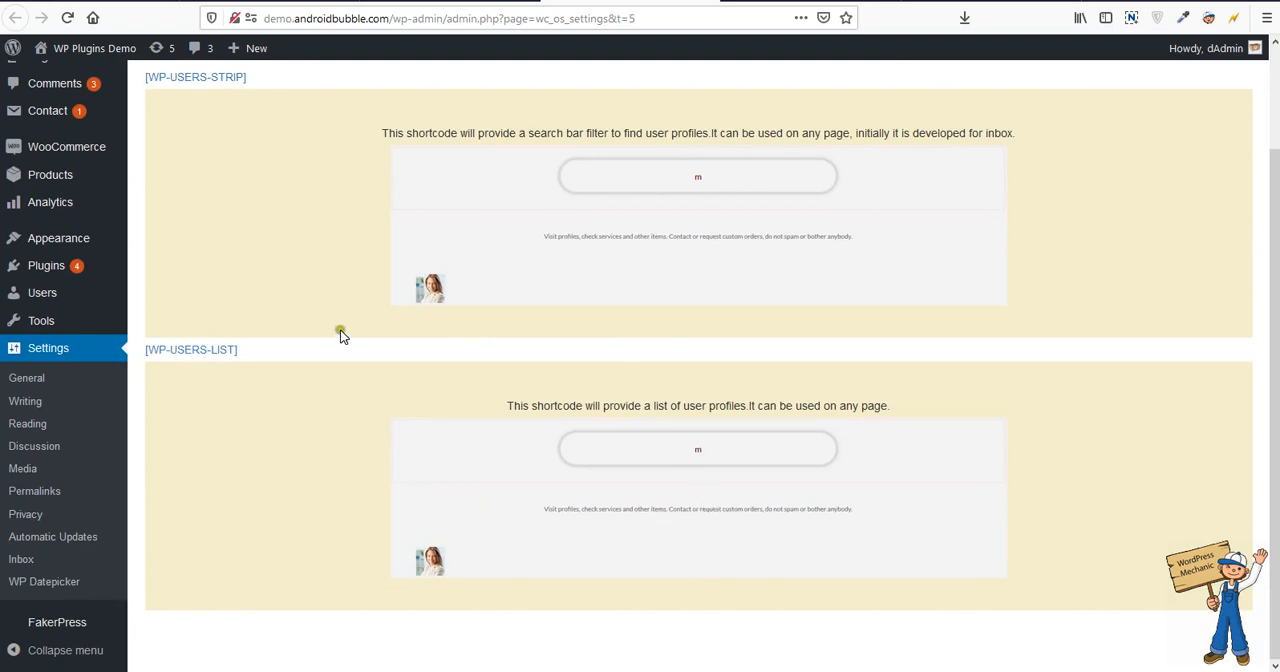
mouse_move(864, 544)
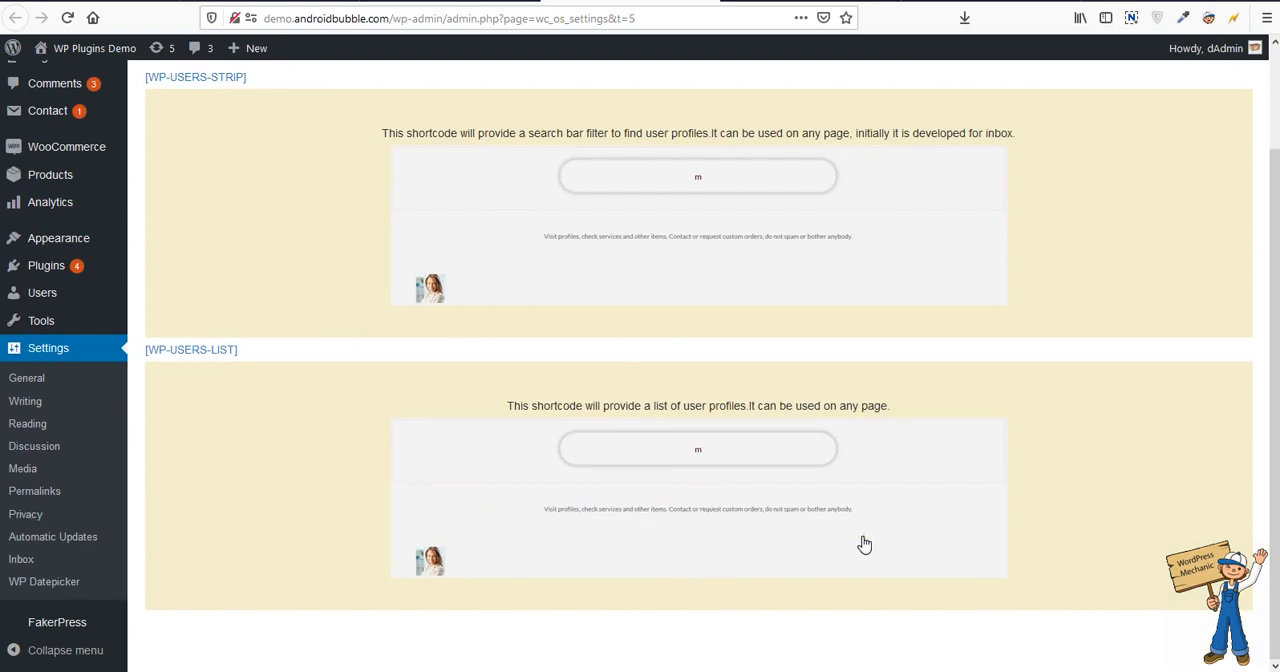
scroll(up, 3)
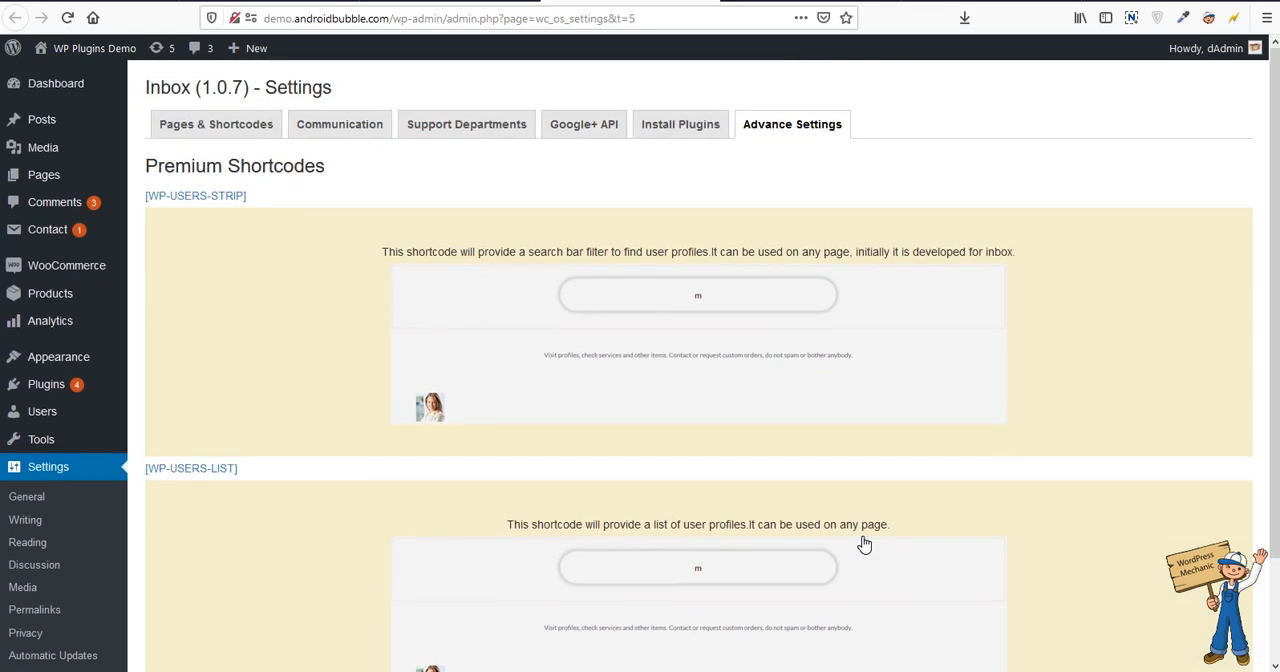